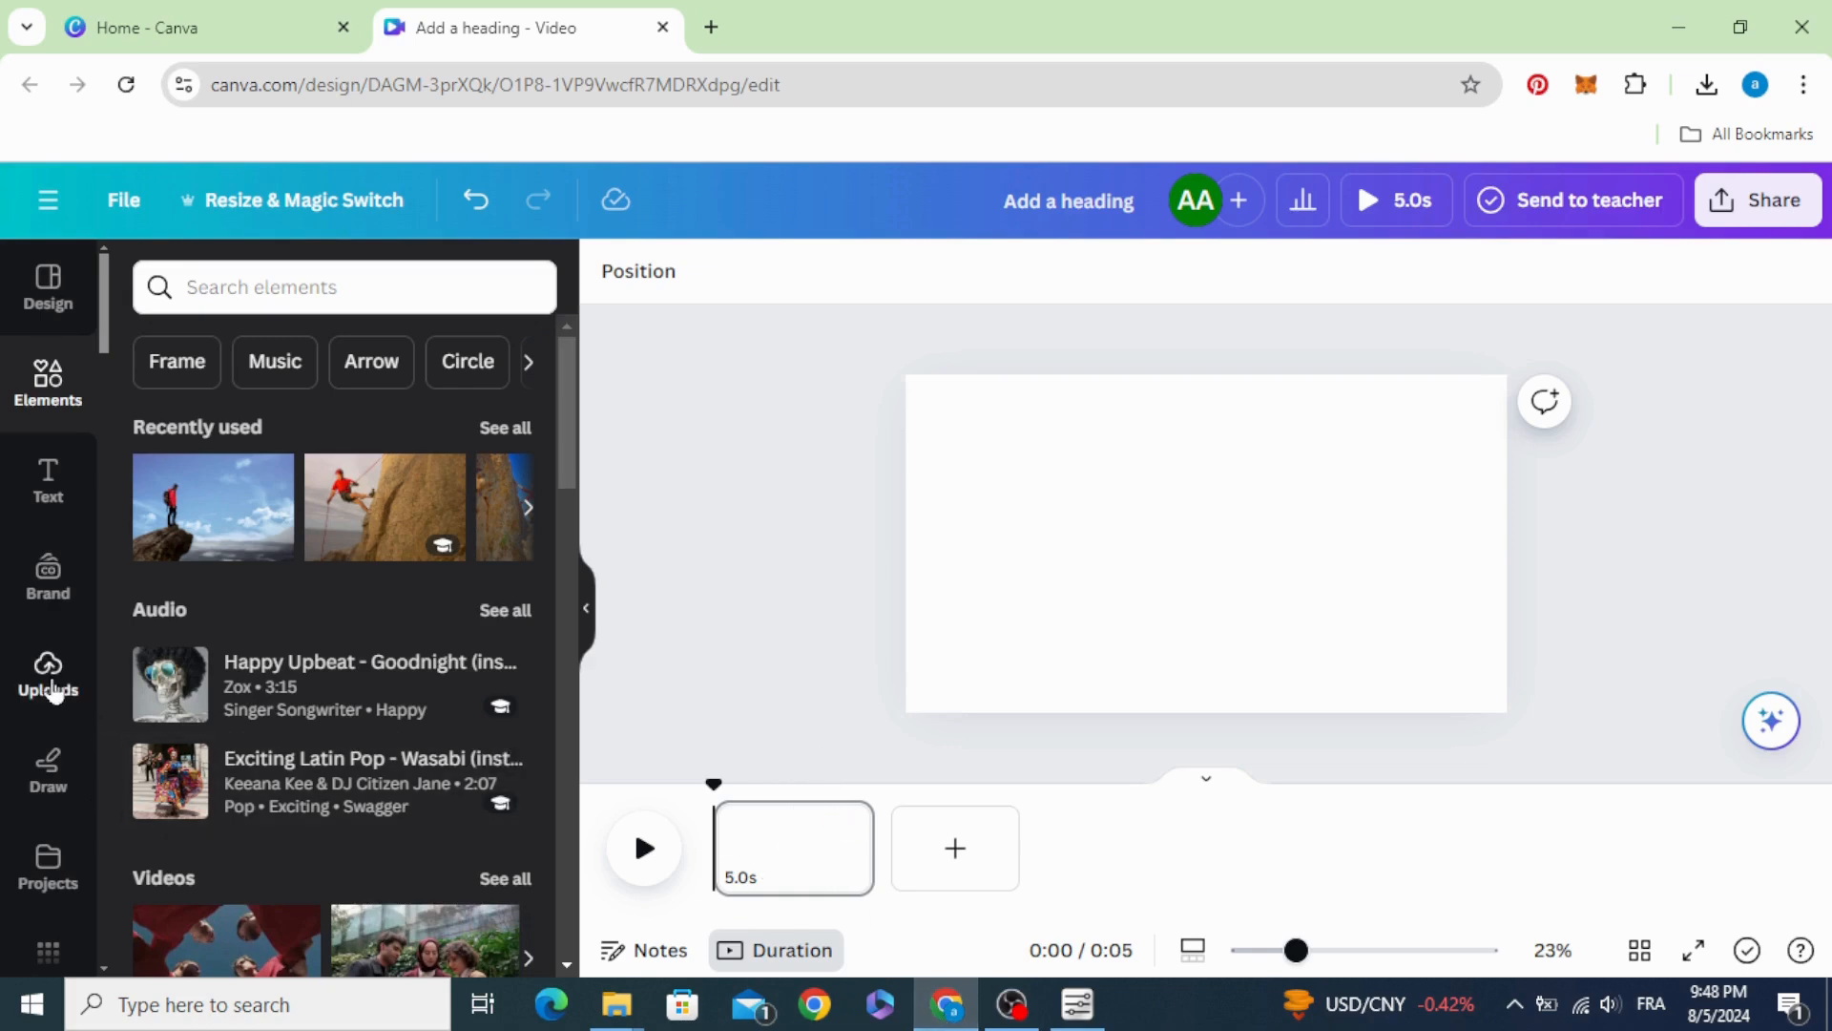
Step: Add the man's profile photo from Uploads and strip its background with BG Remover
left_click(45, 676)
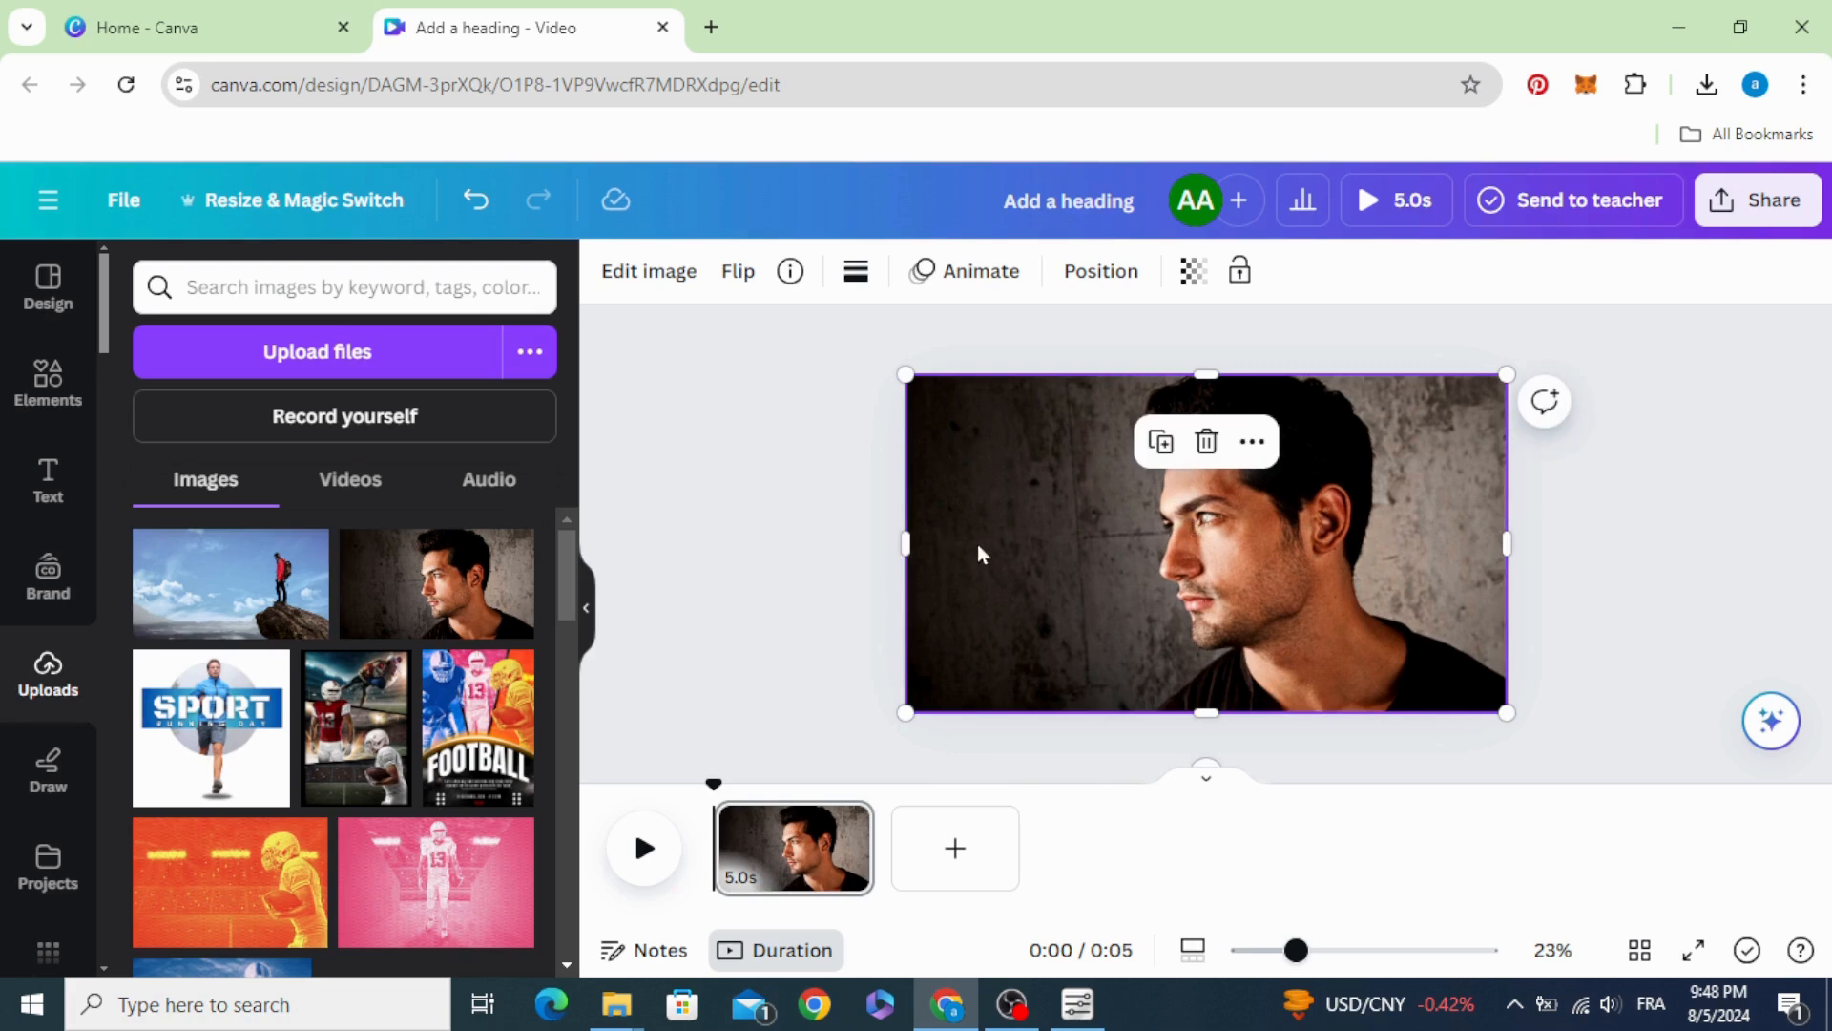
left_click(649, 271)
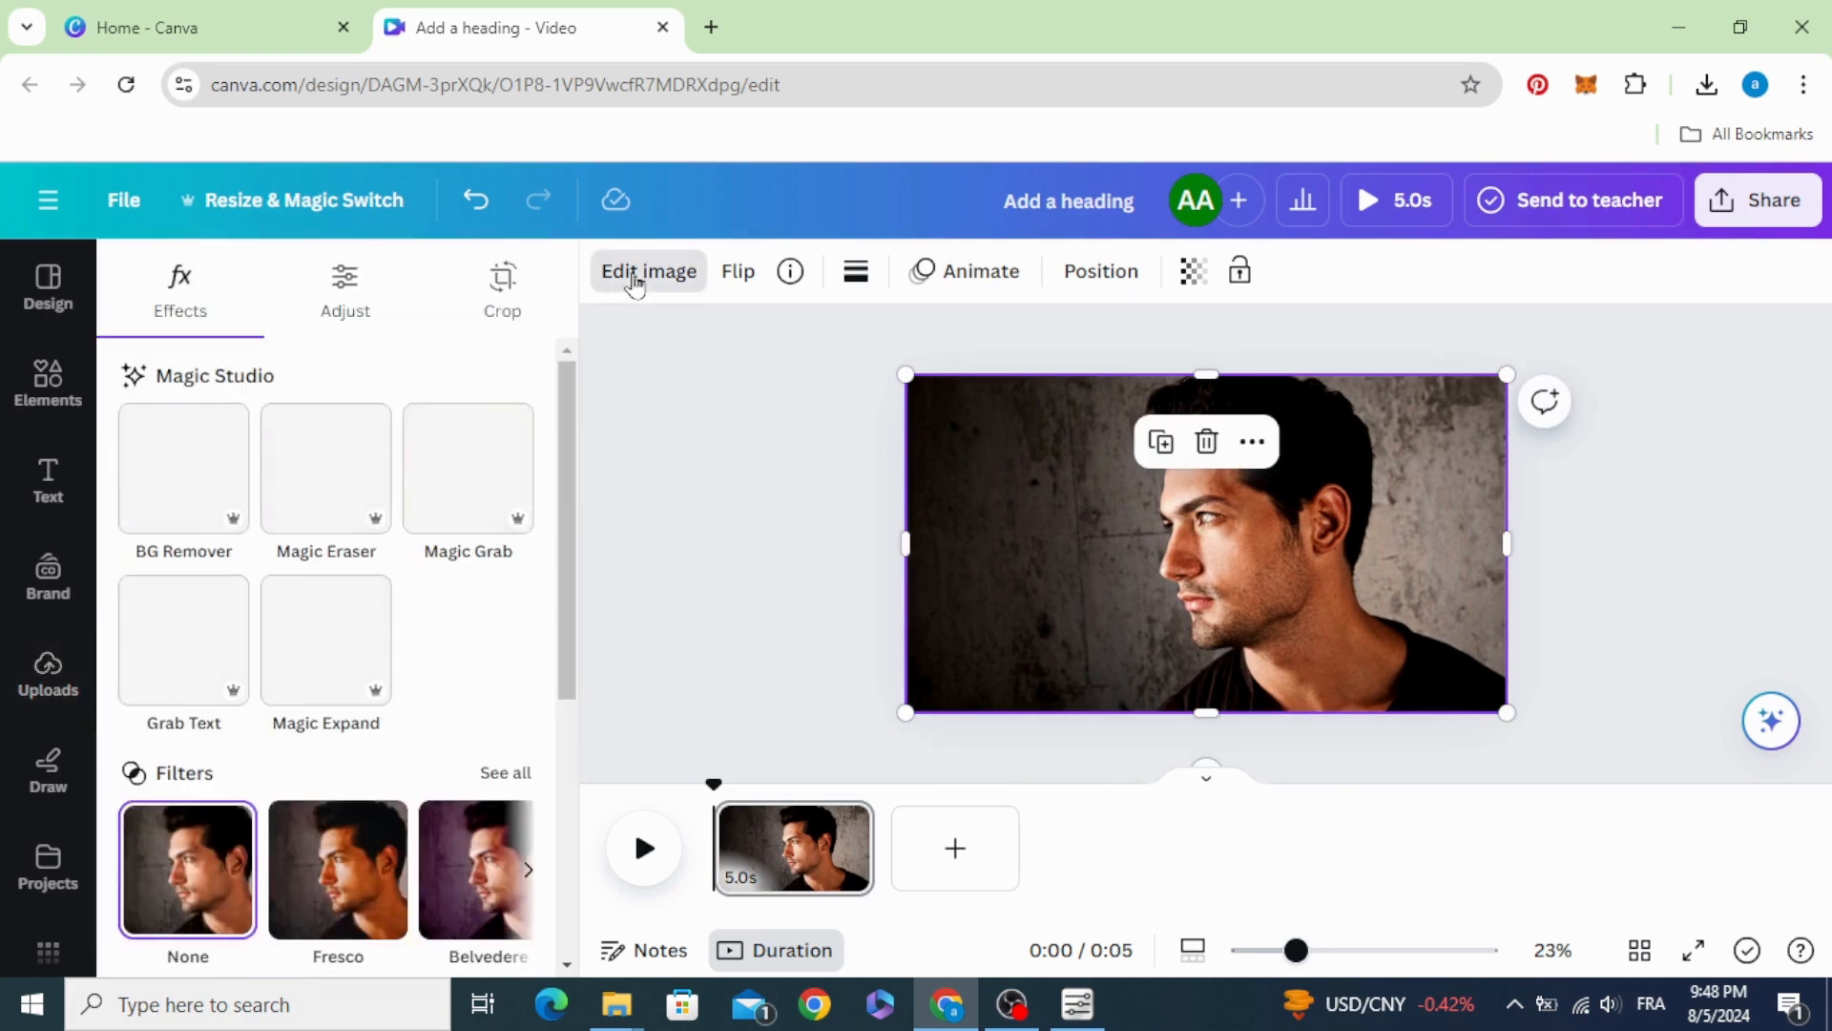
left_click(183, 465)
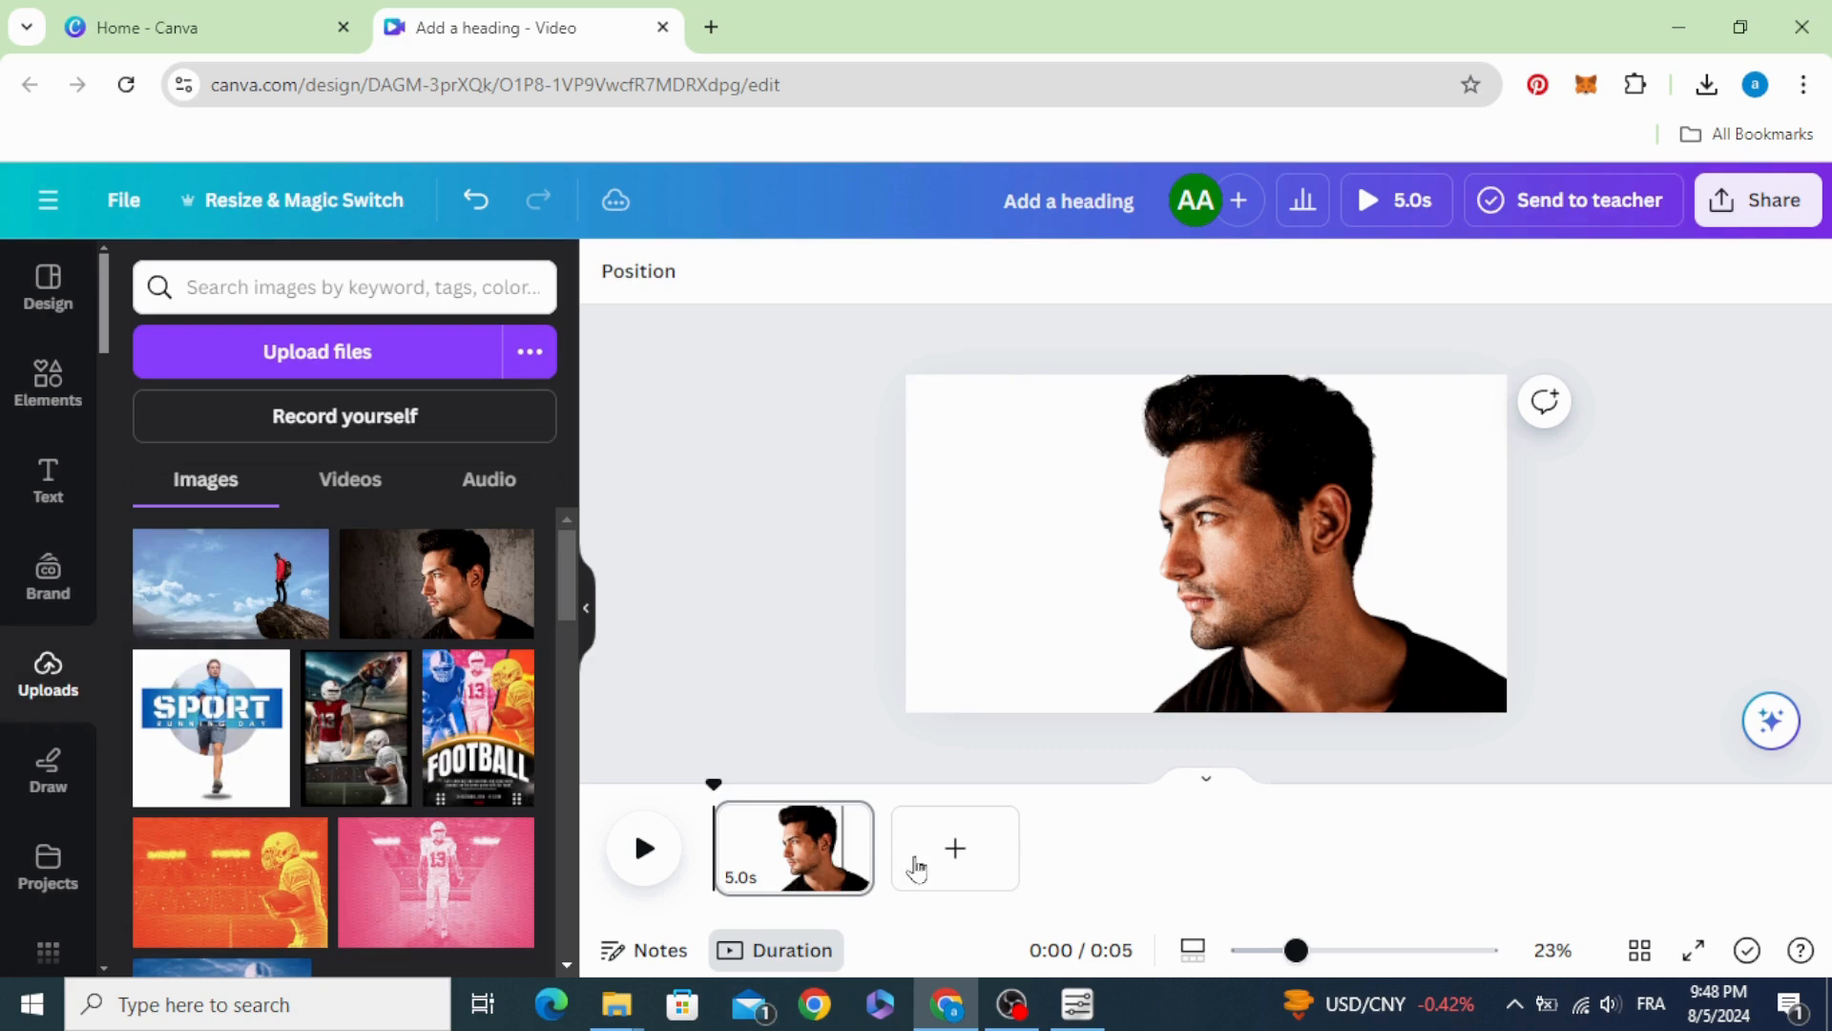
Step: Add a second page with the hiker-on-rock photo as a square on its right side
left_click(954, 847)
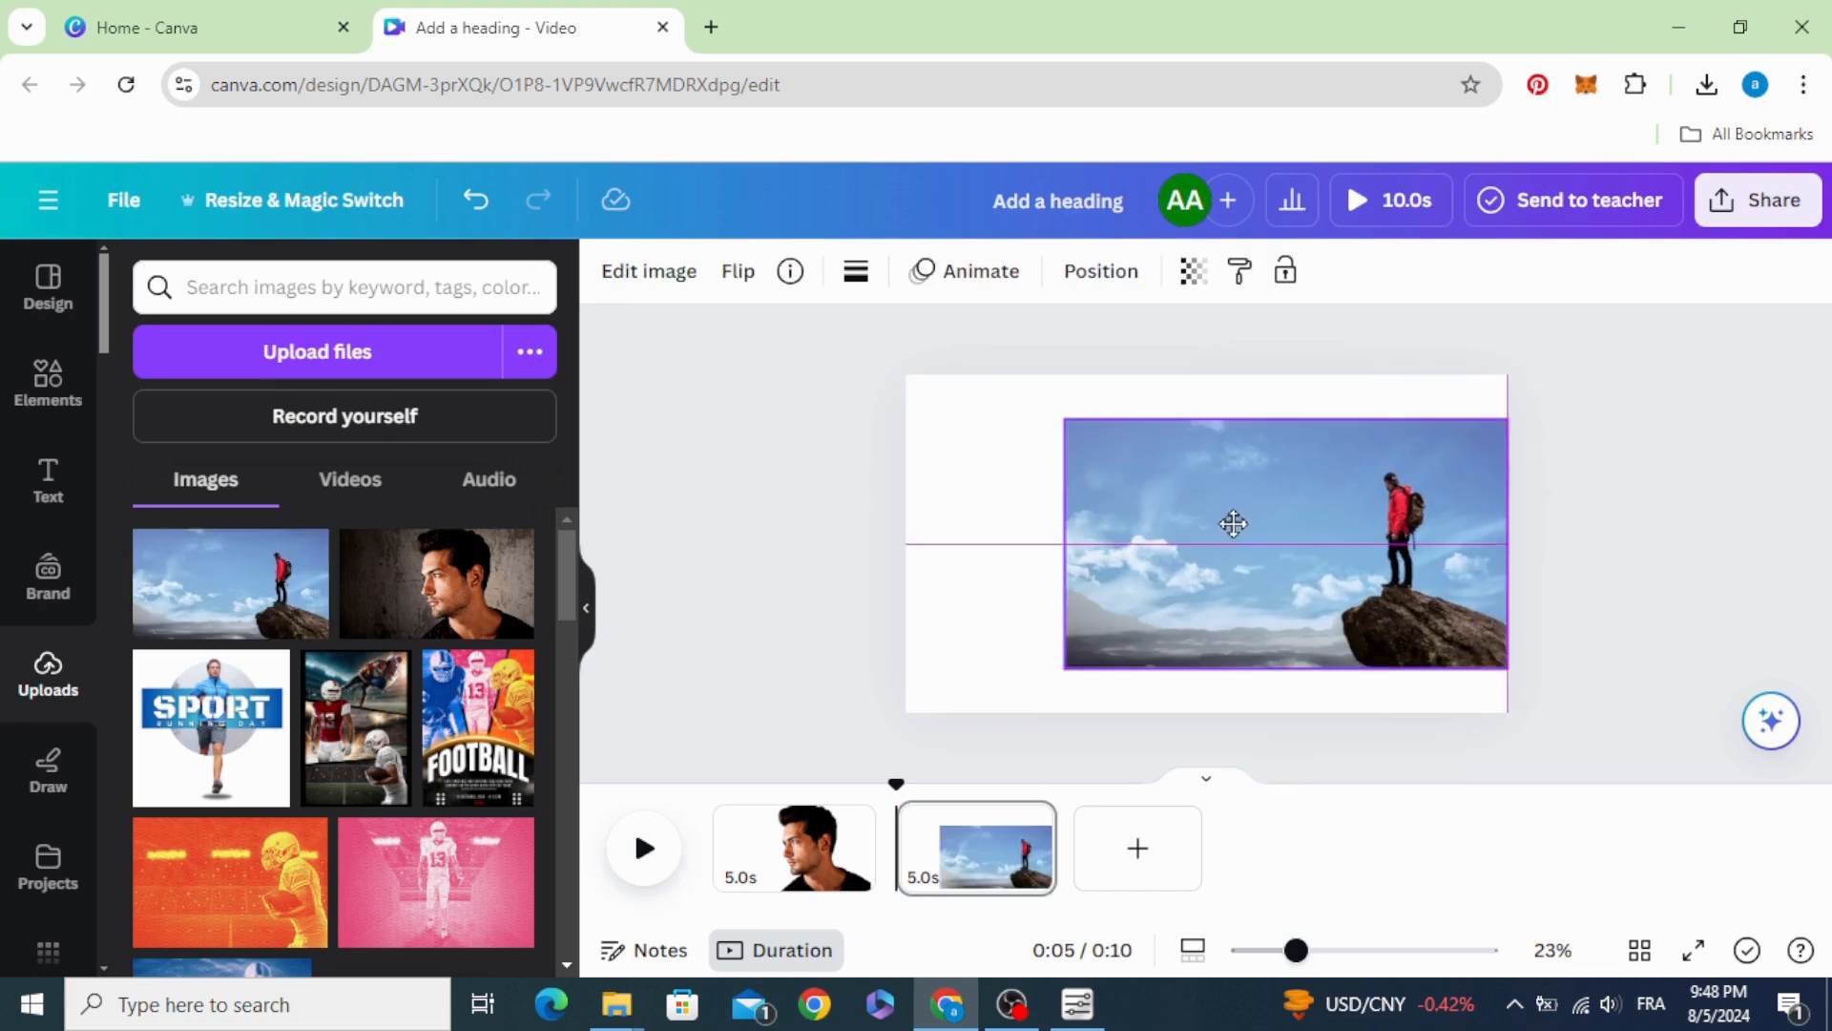
left_click_drag(1063, 665, 914, 706)
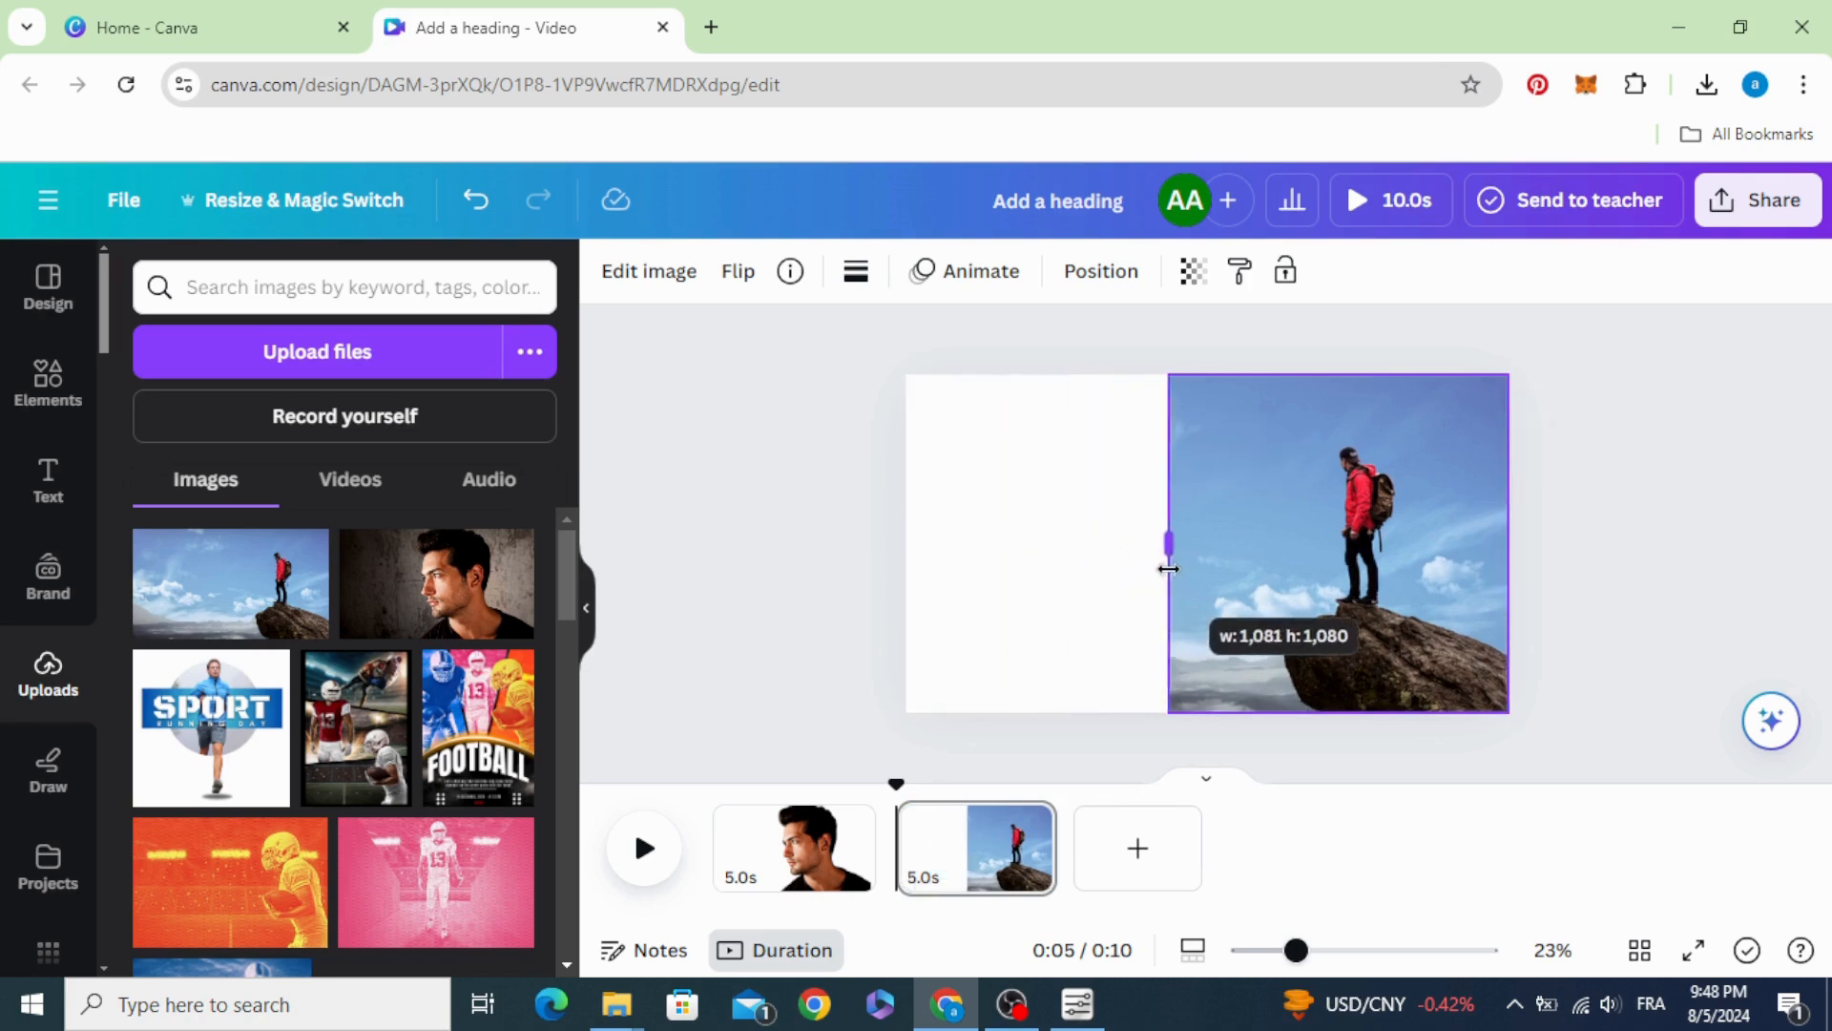
left_click_drag(1166, 541, 1185, 540)
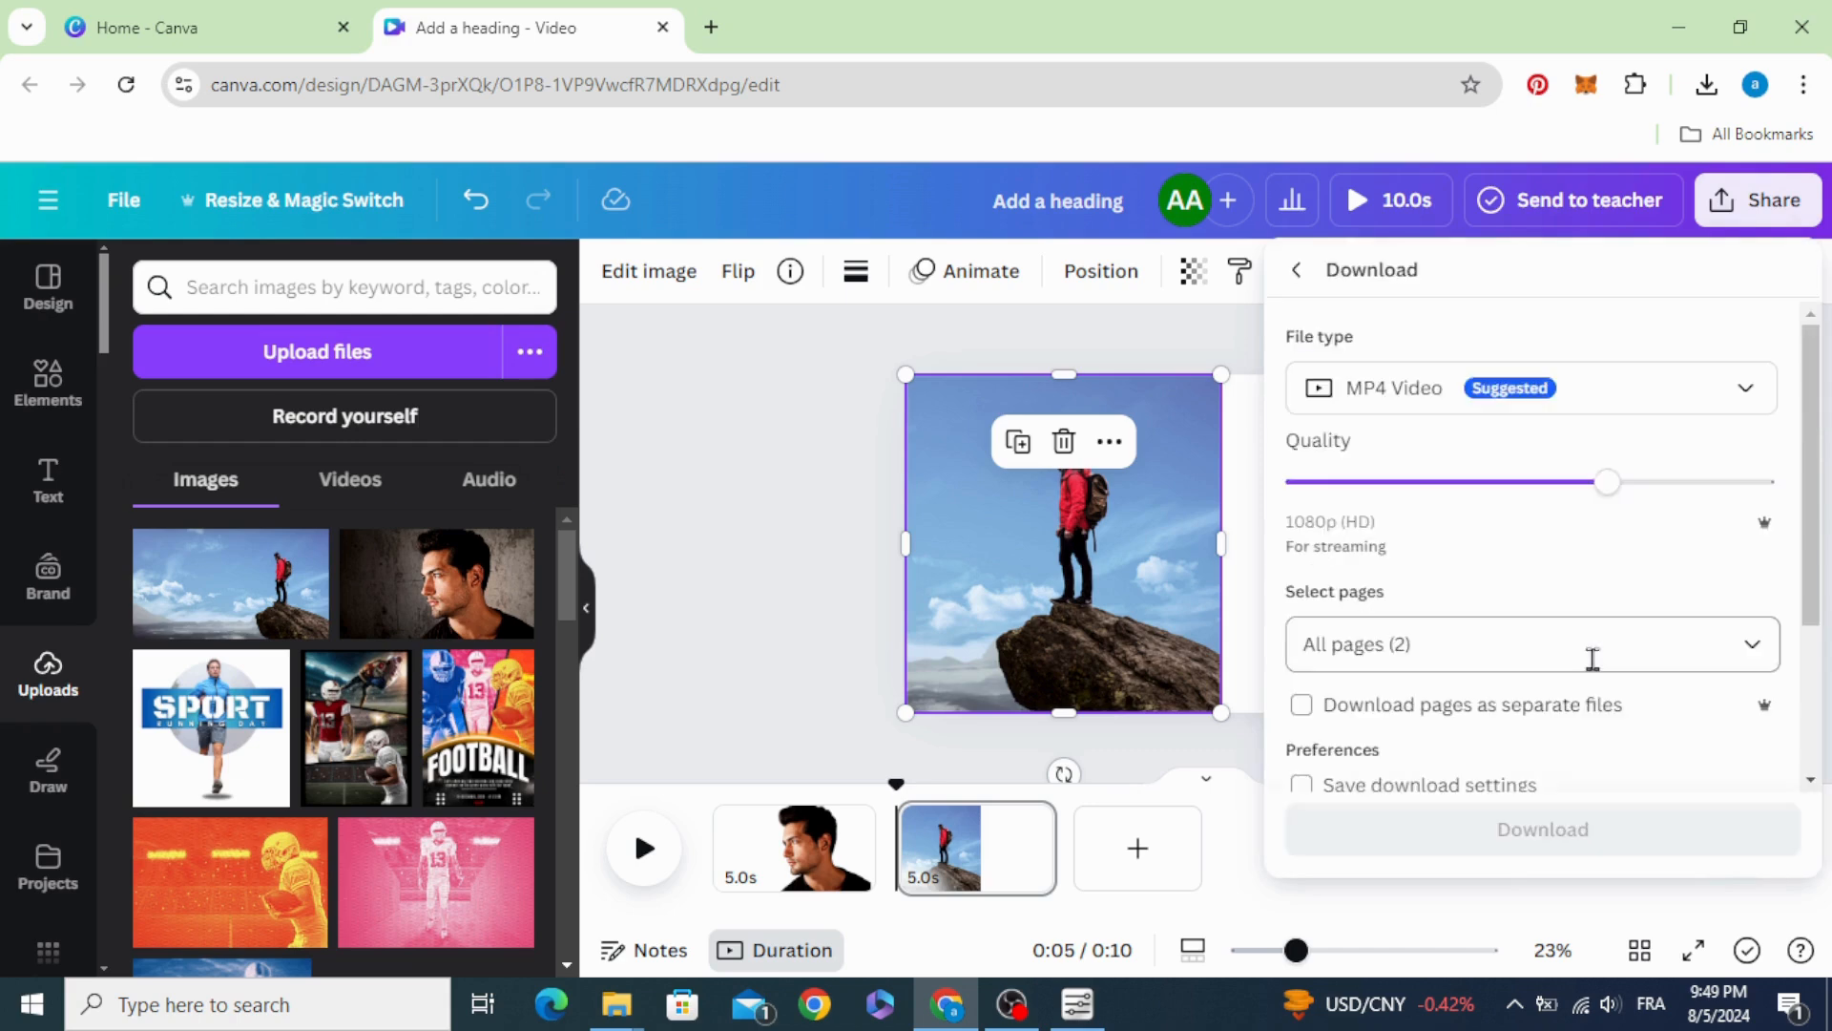
Step: Download the pages as PNG so they appear among the uploads
left_click(1520, 643)
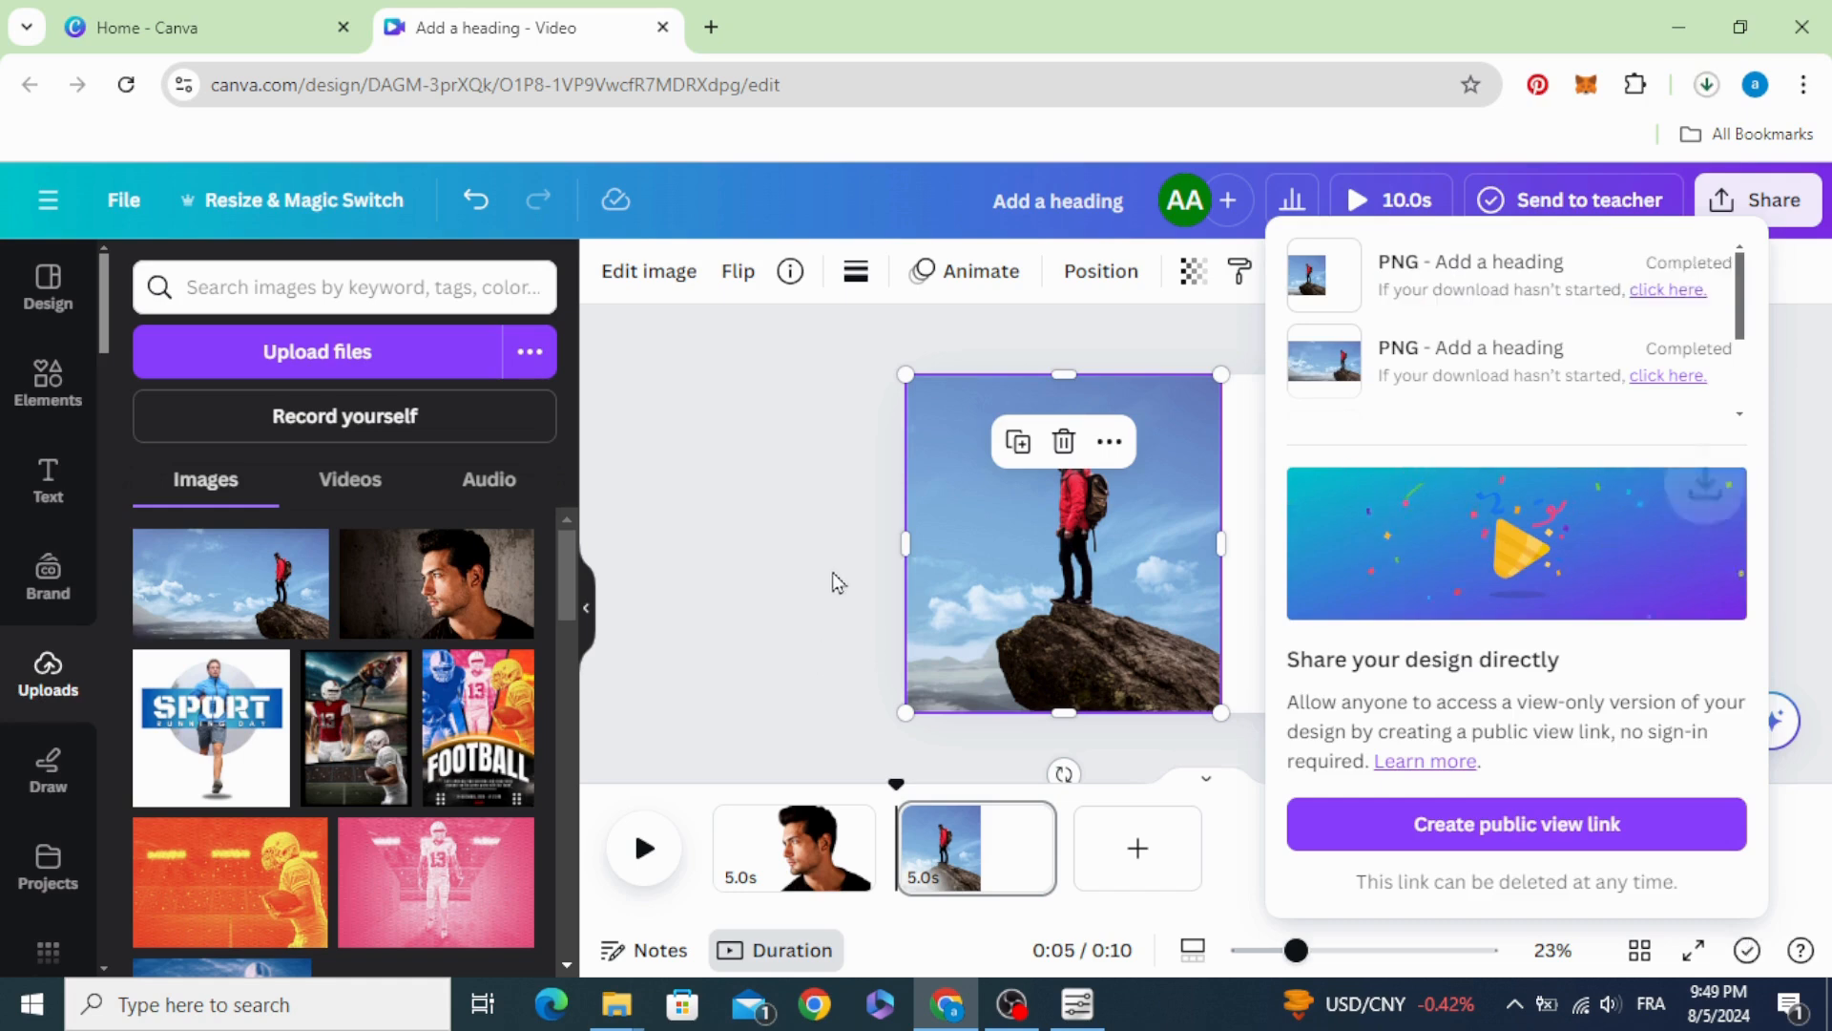
left_click(1706, 84)
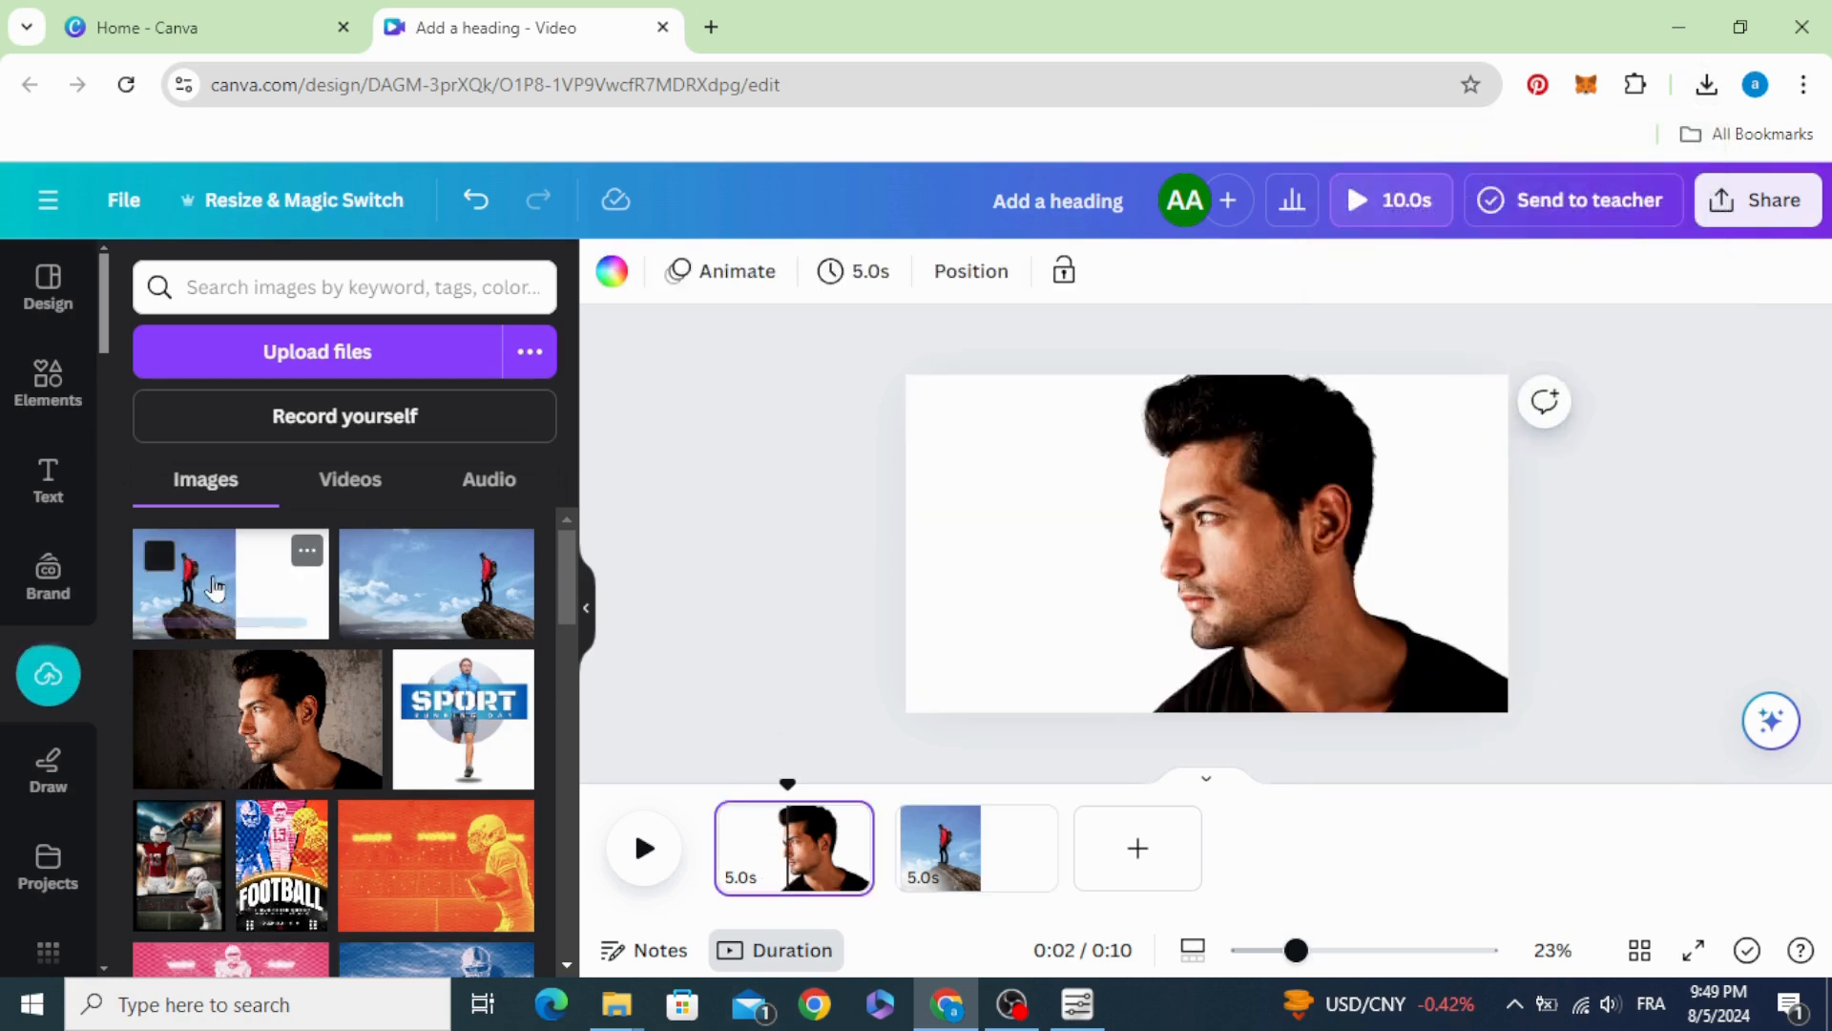
Step: Add the uploaded hiker image to the first page and settle it over the man's face
left_click(181, 584)
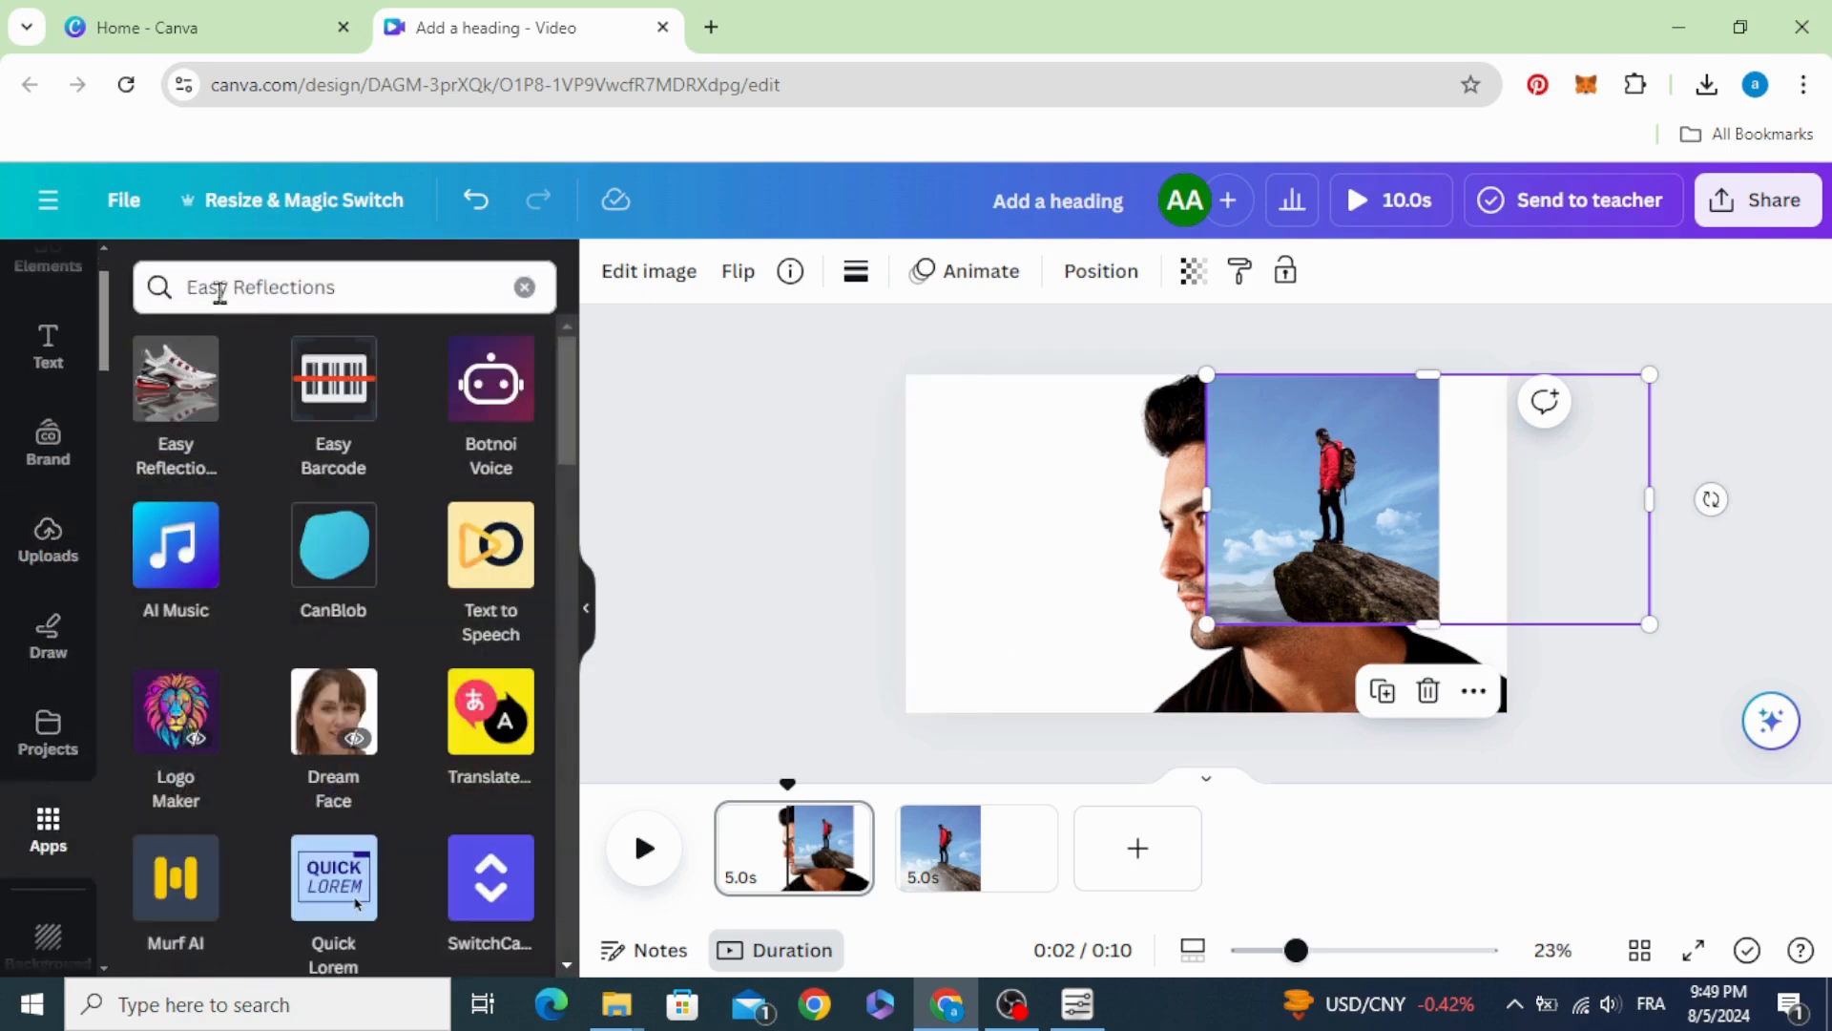
mouse_move(176, 392)
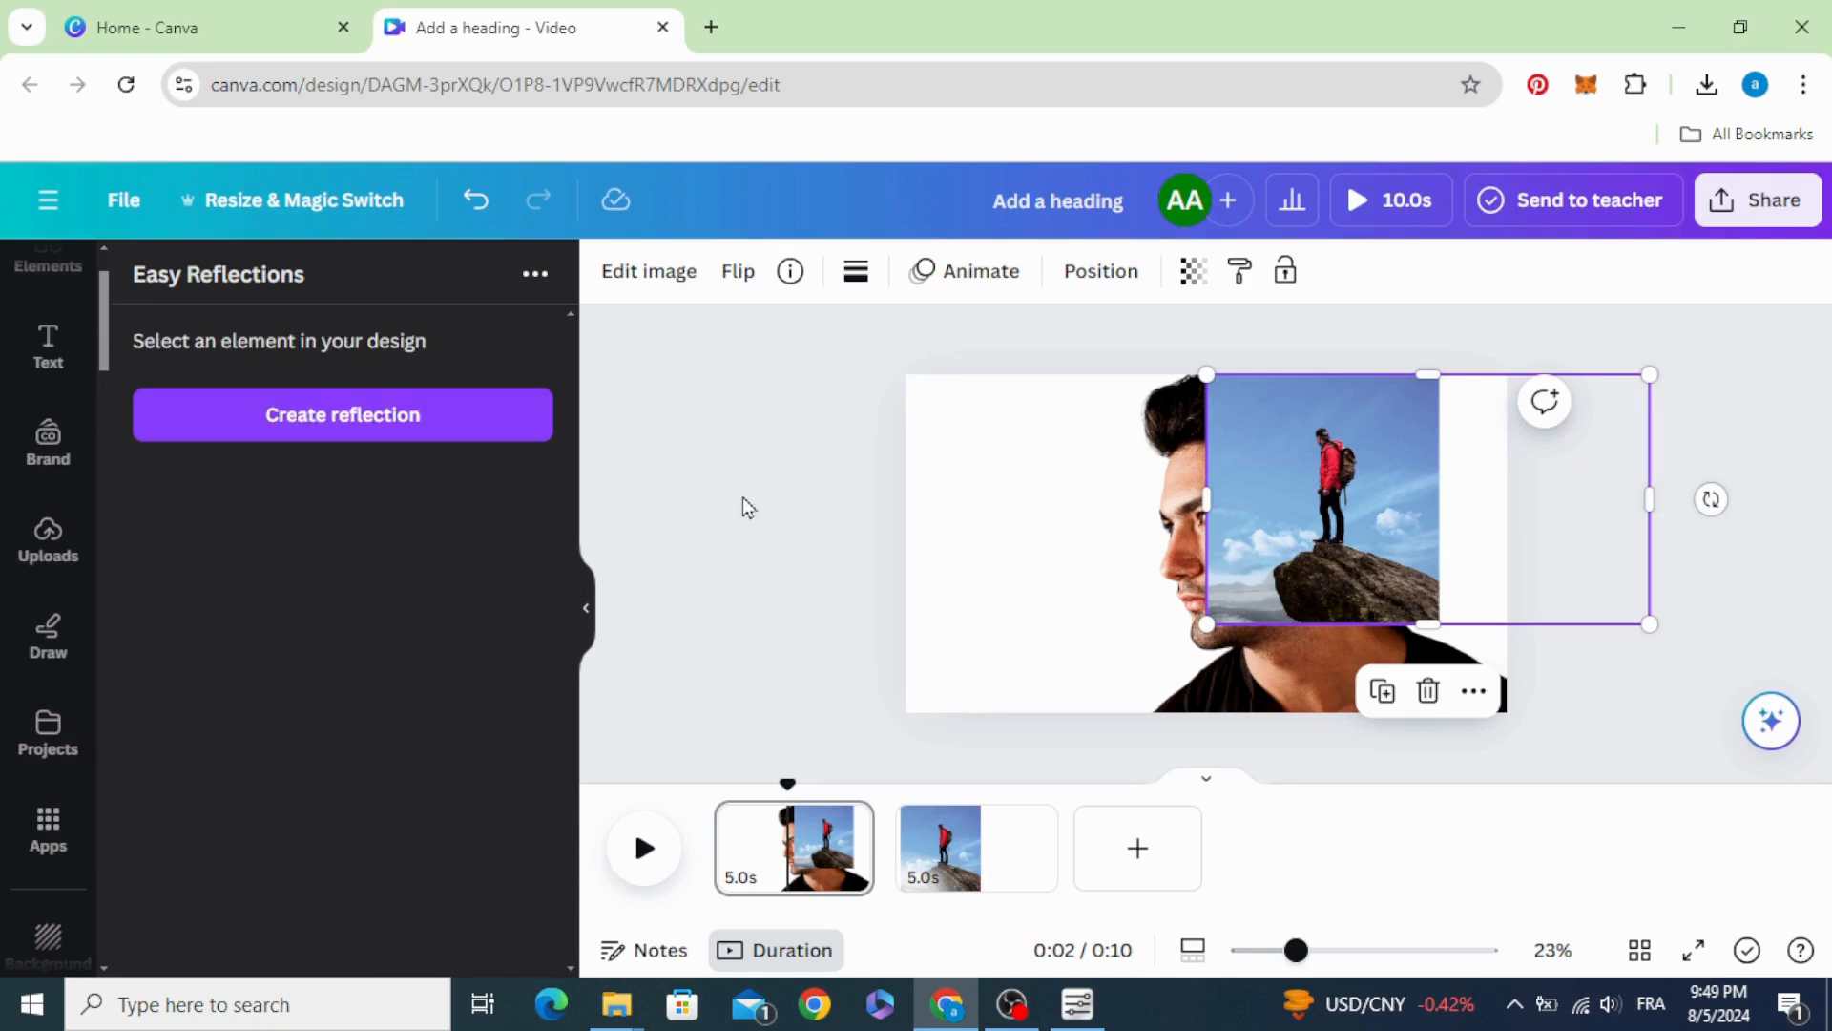
left_click_drag(1320, 508, 1267, 555)
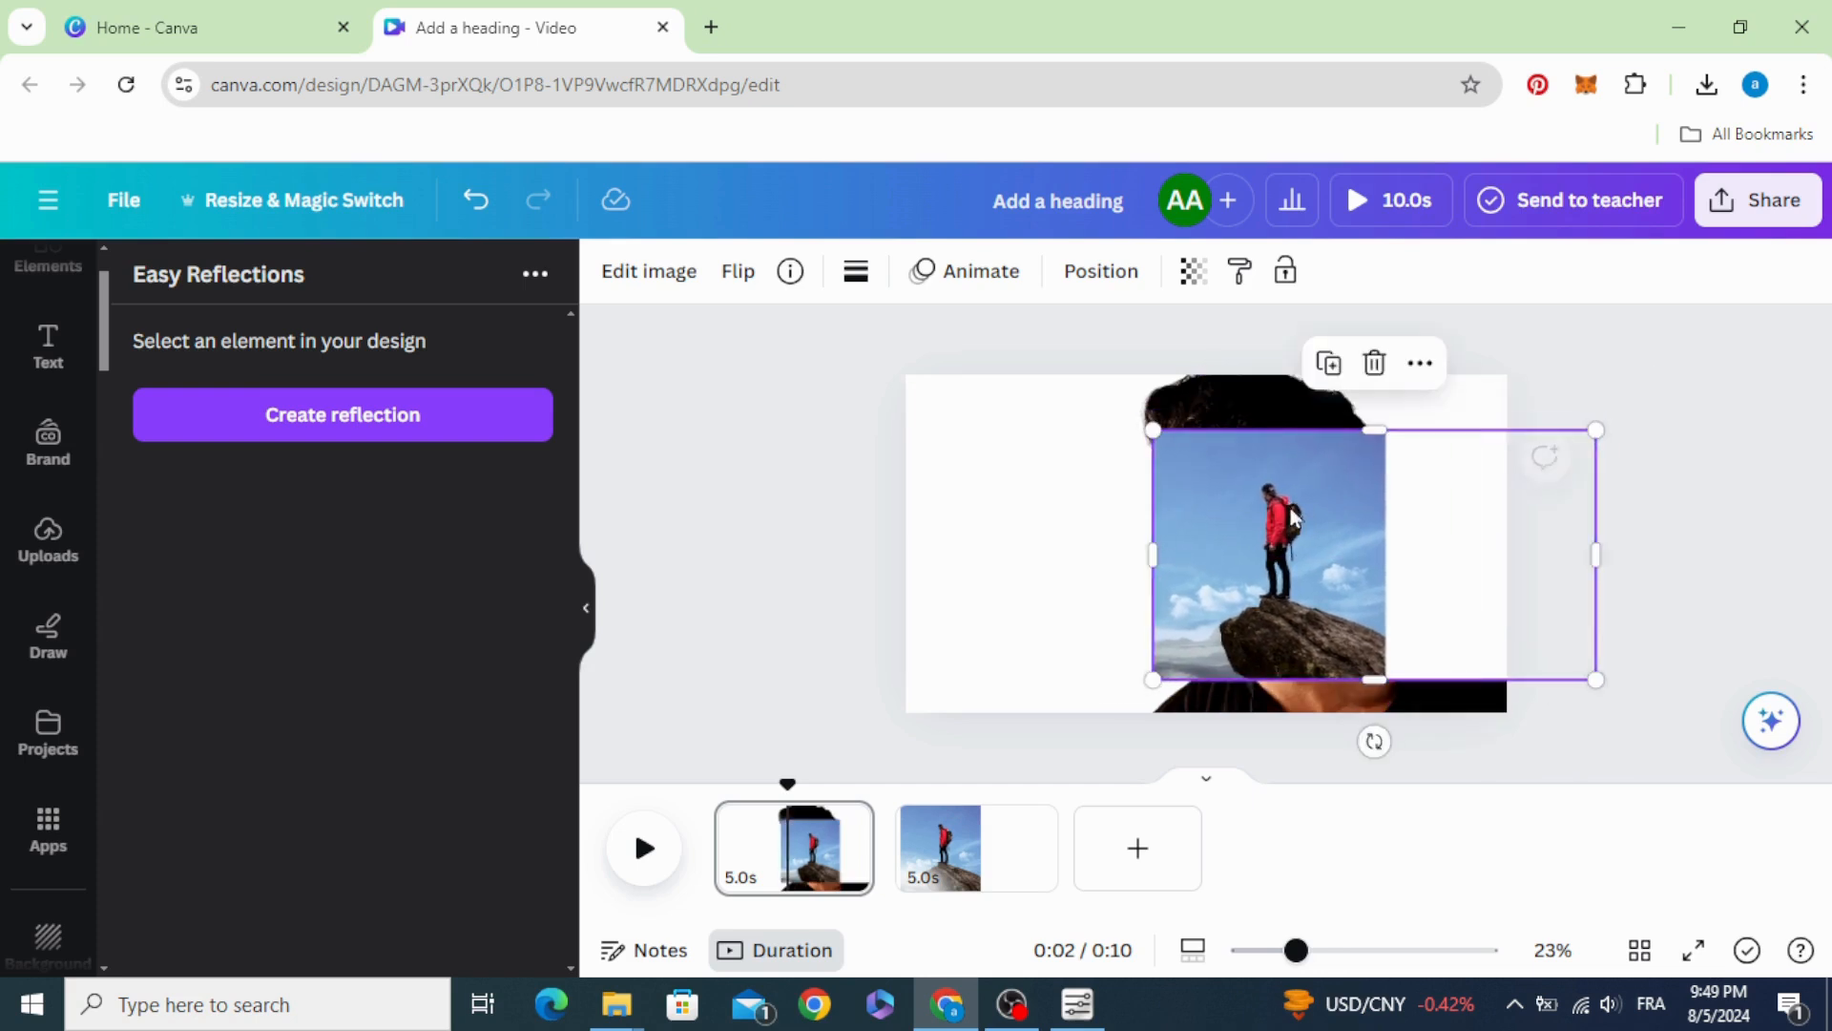
Step: Create a right-side Easy Reflection of the hiker photo with offset 60 and opacity 100
left_click(341, 414)
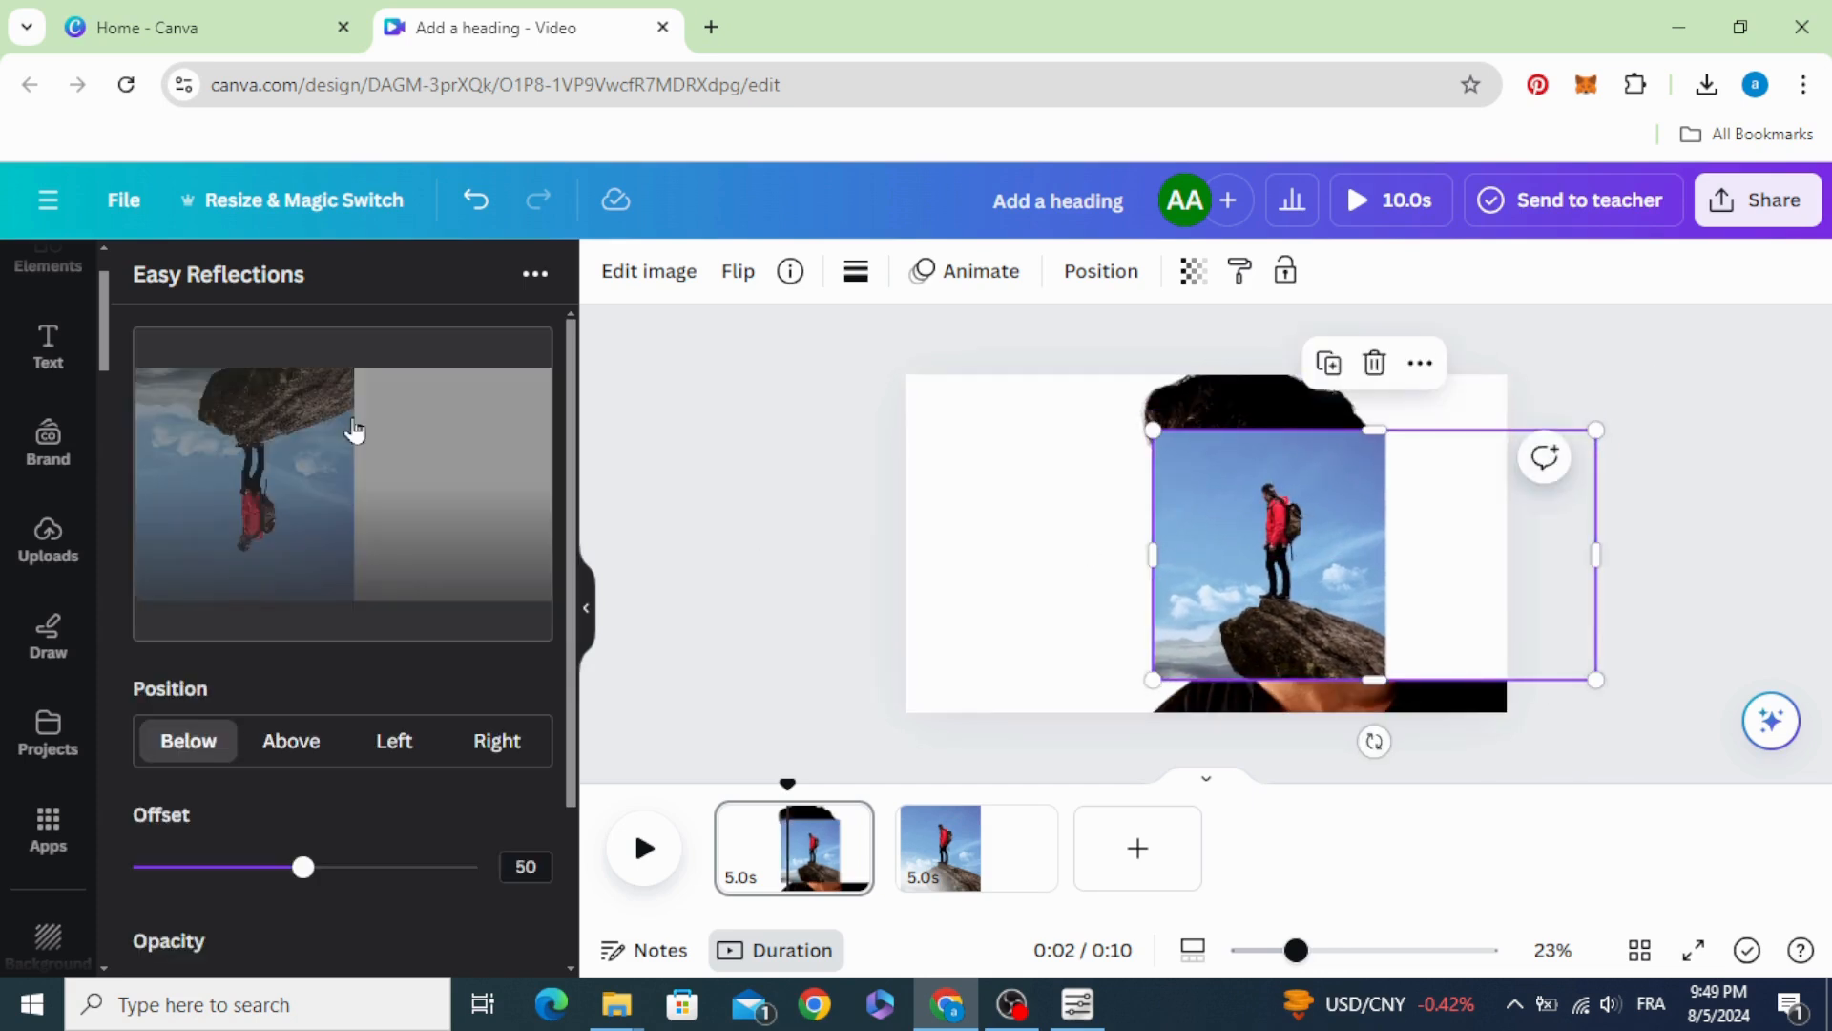
left_click(497, 741)
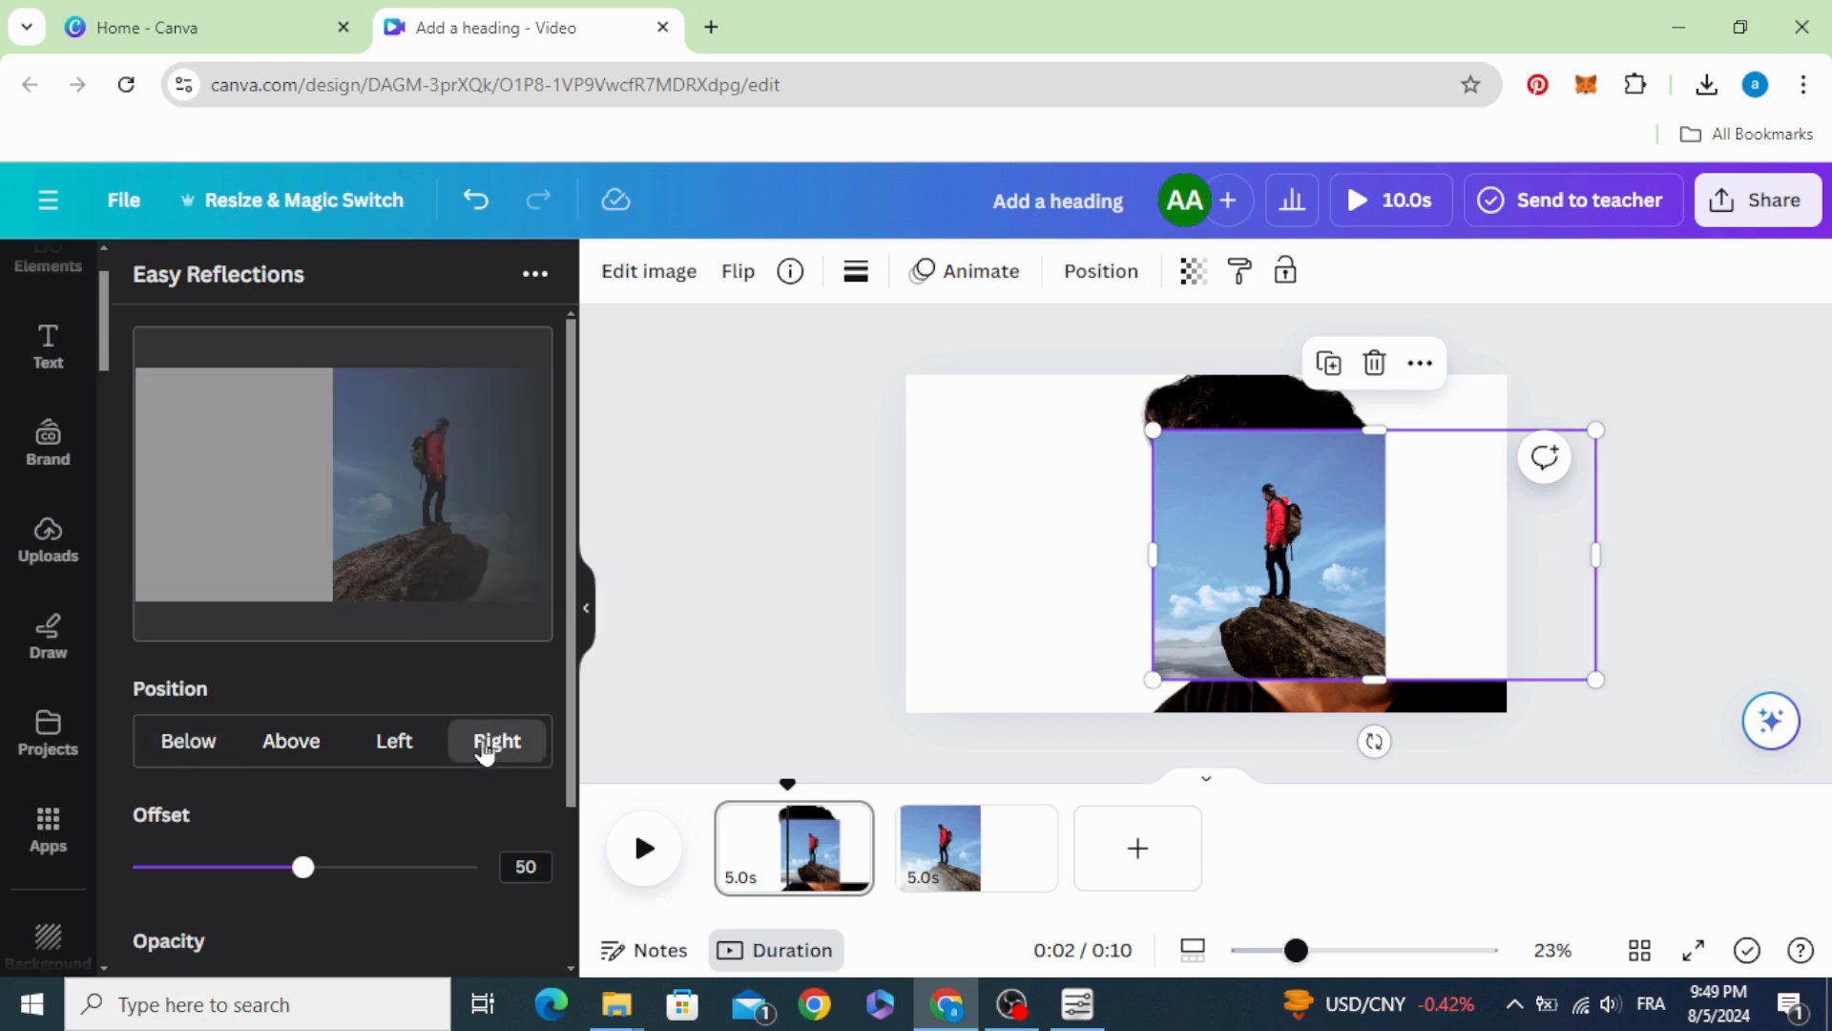
left_click_drag(304, 867, 340, 866)
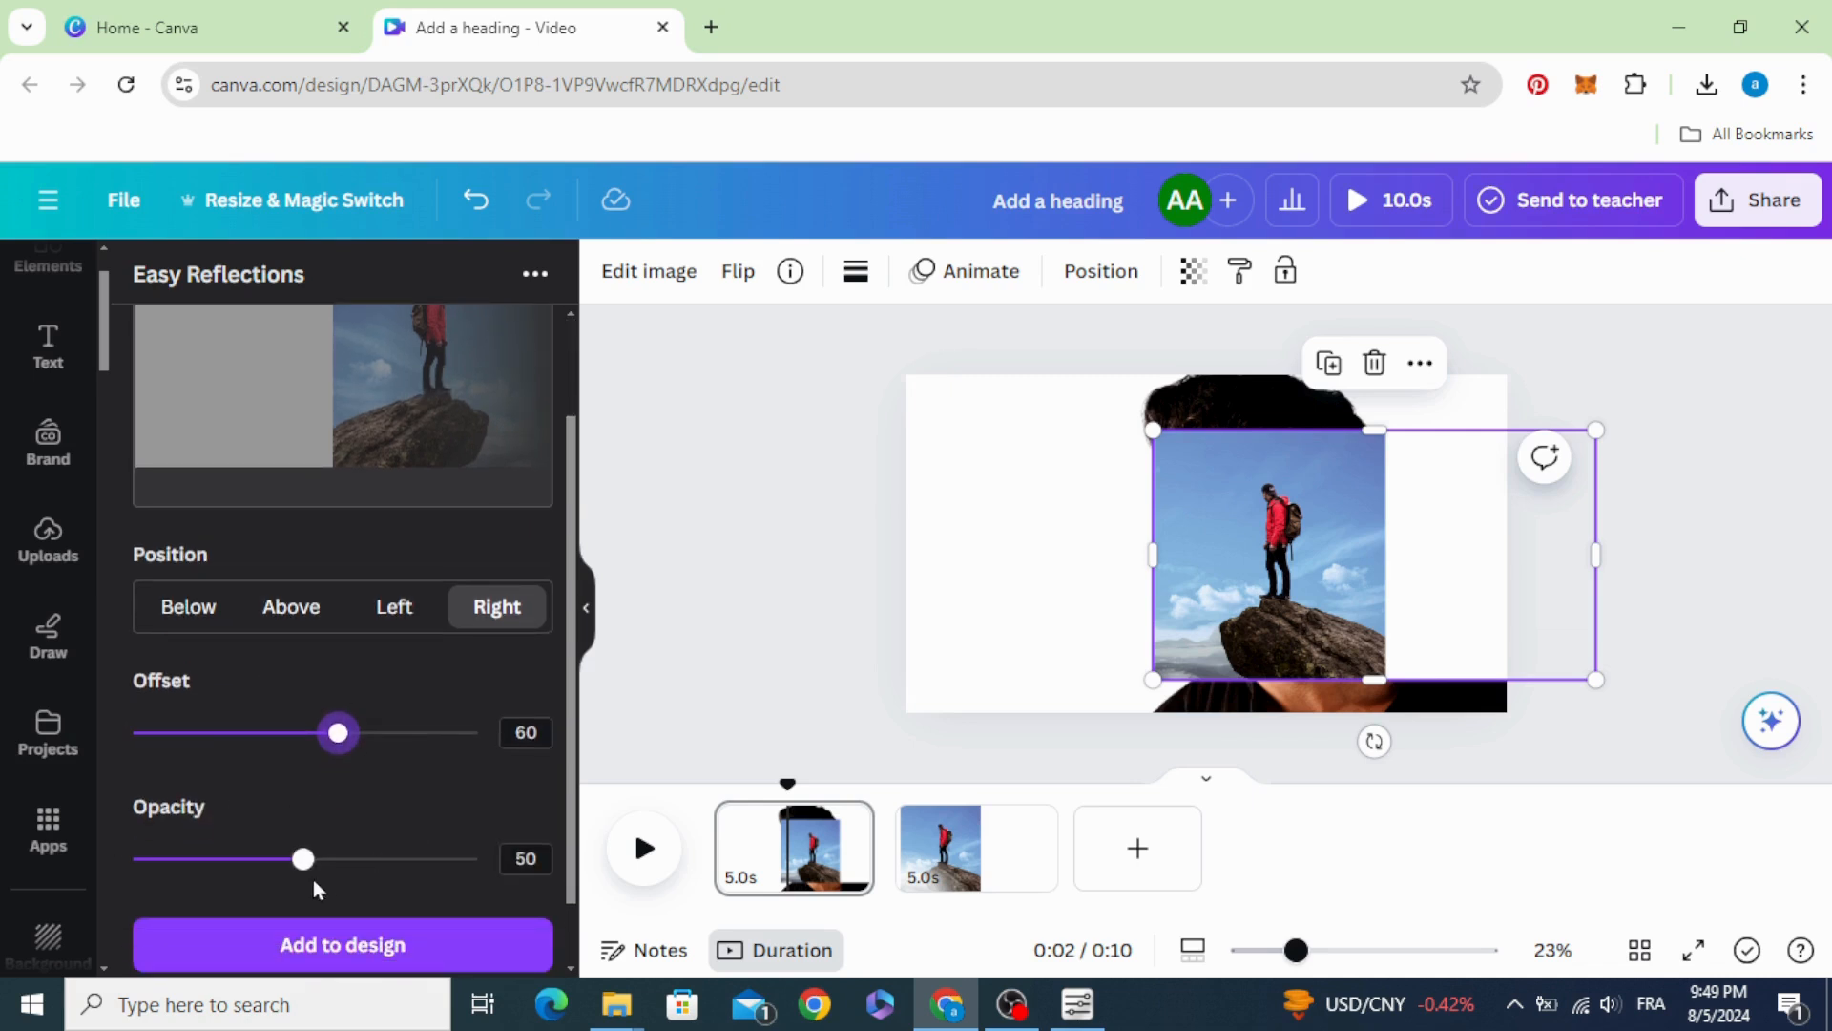
left_click_drag(303, 857, 475, 857)
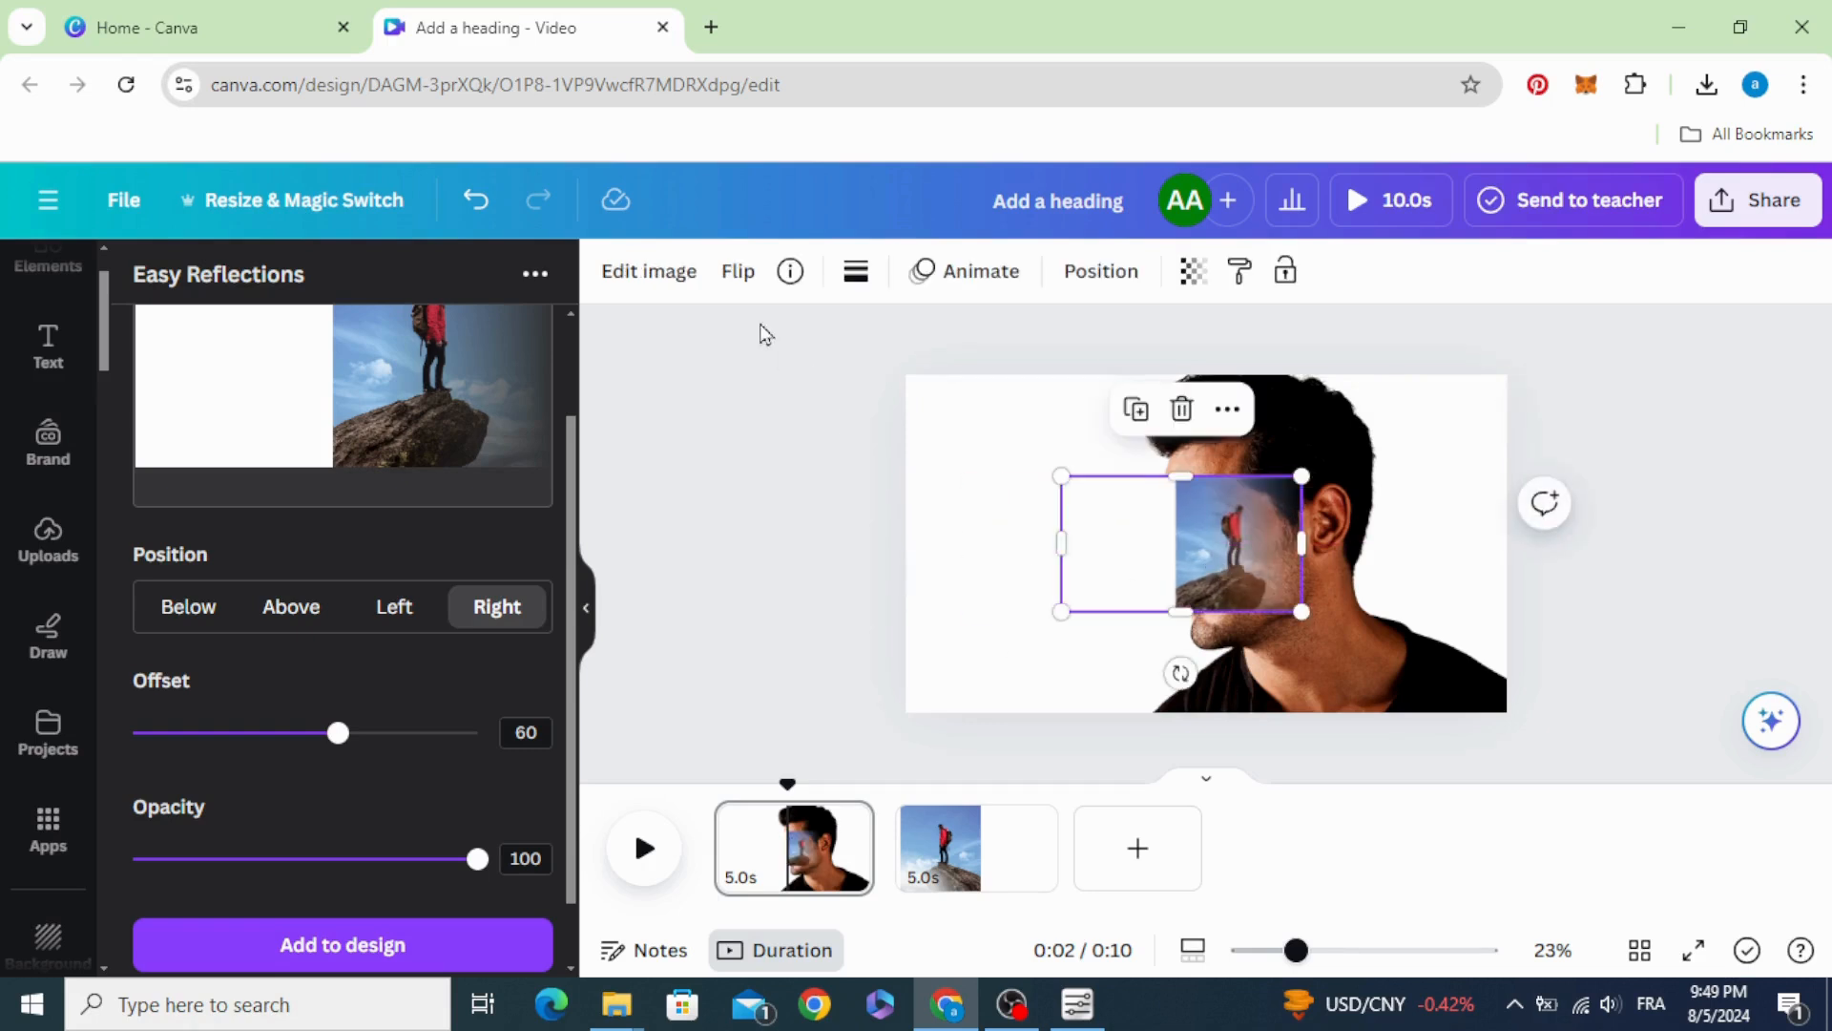
Step: Flip the hiker image and stretch it across the portrait so it blends over the man's head
left_click(737, 271)
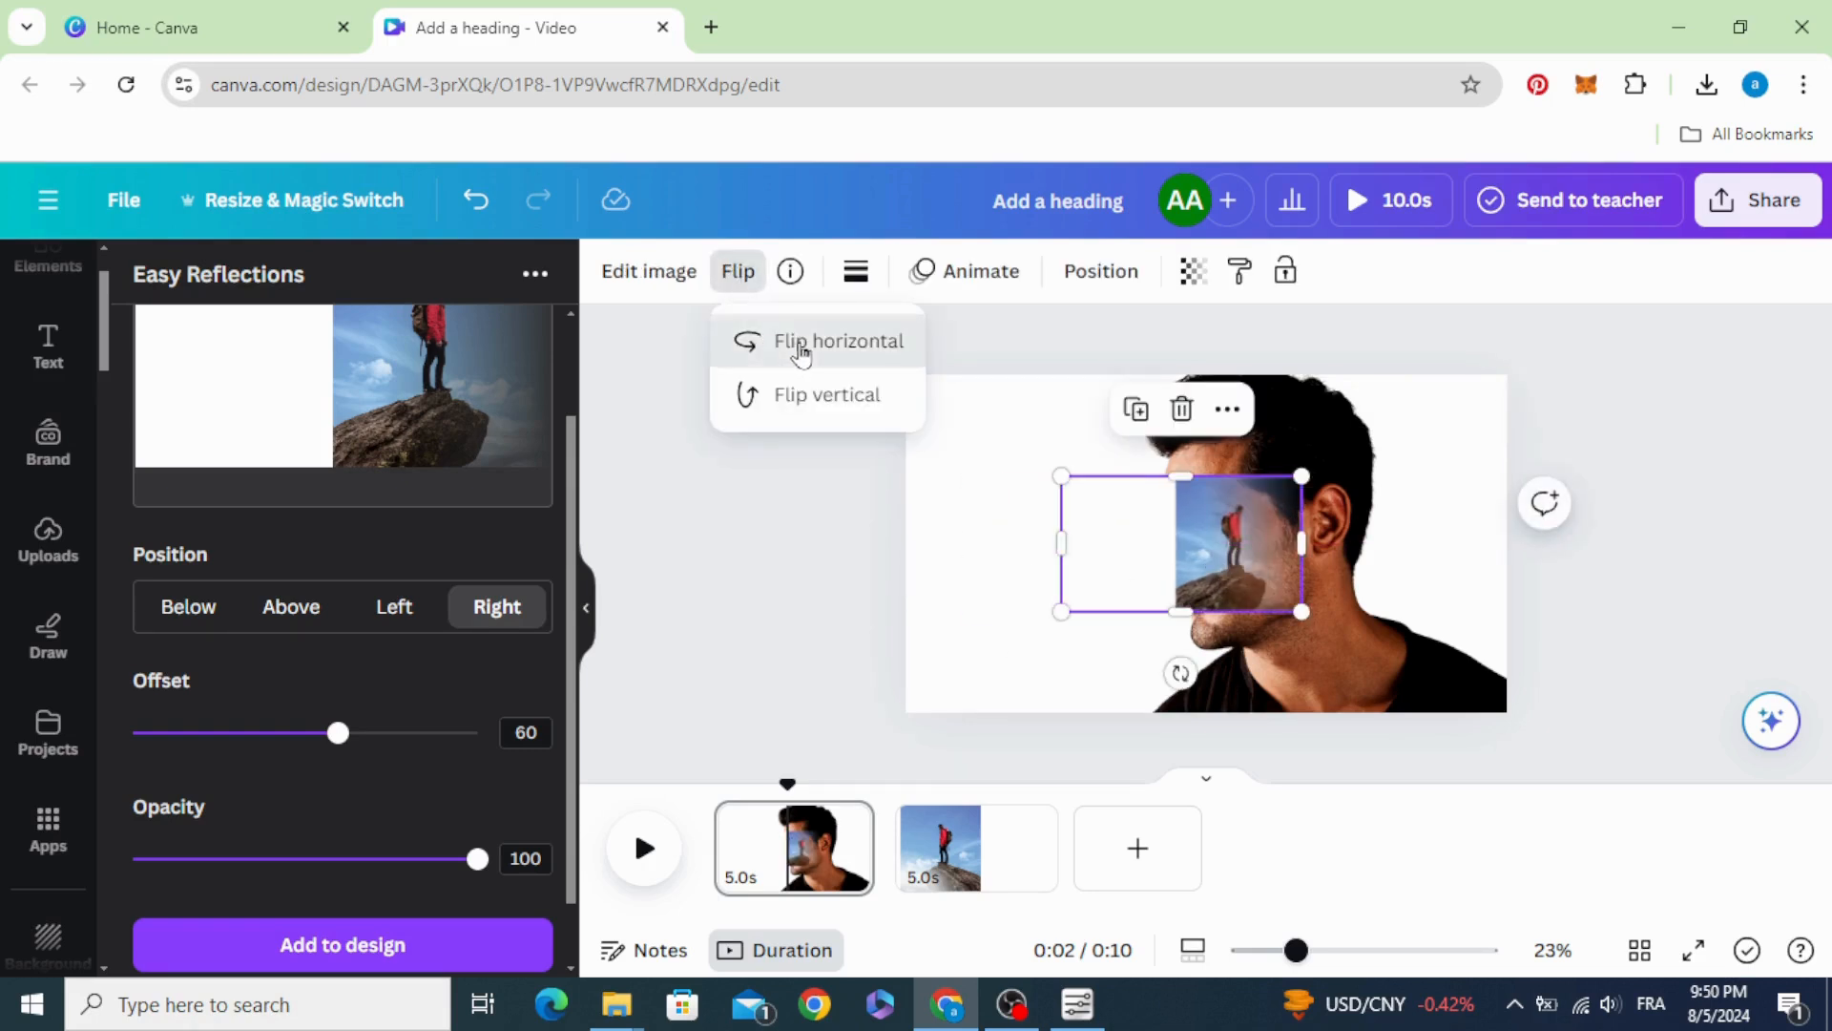
left_click(836, 340)
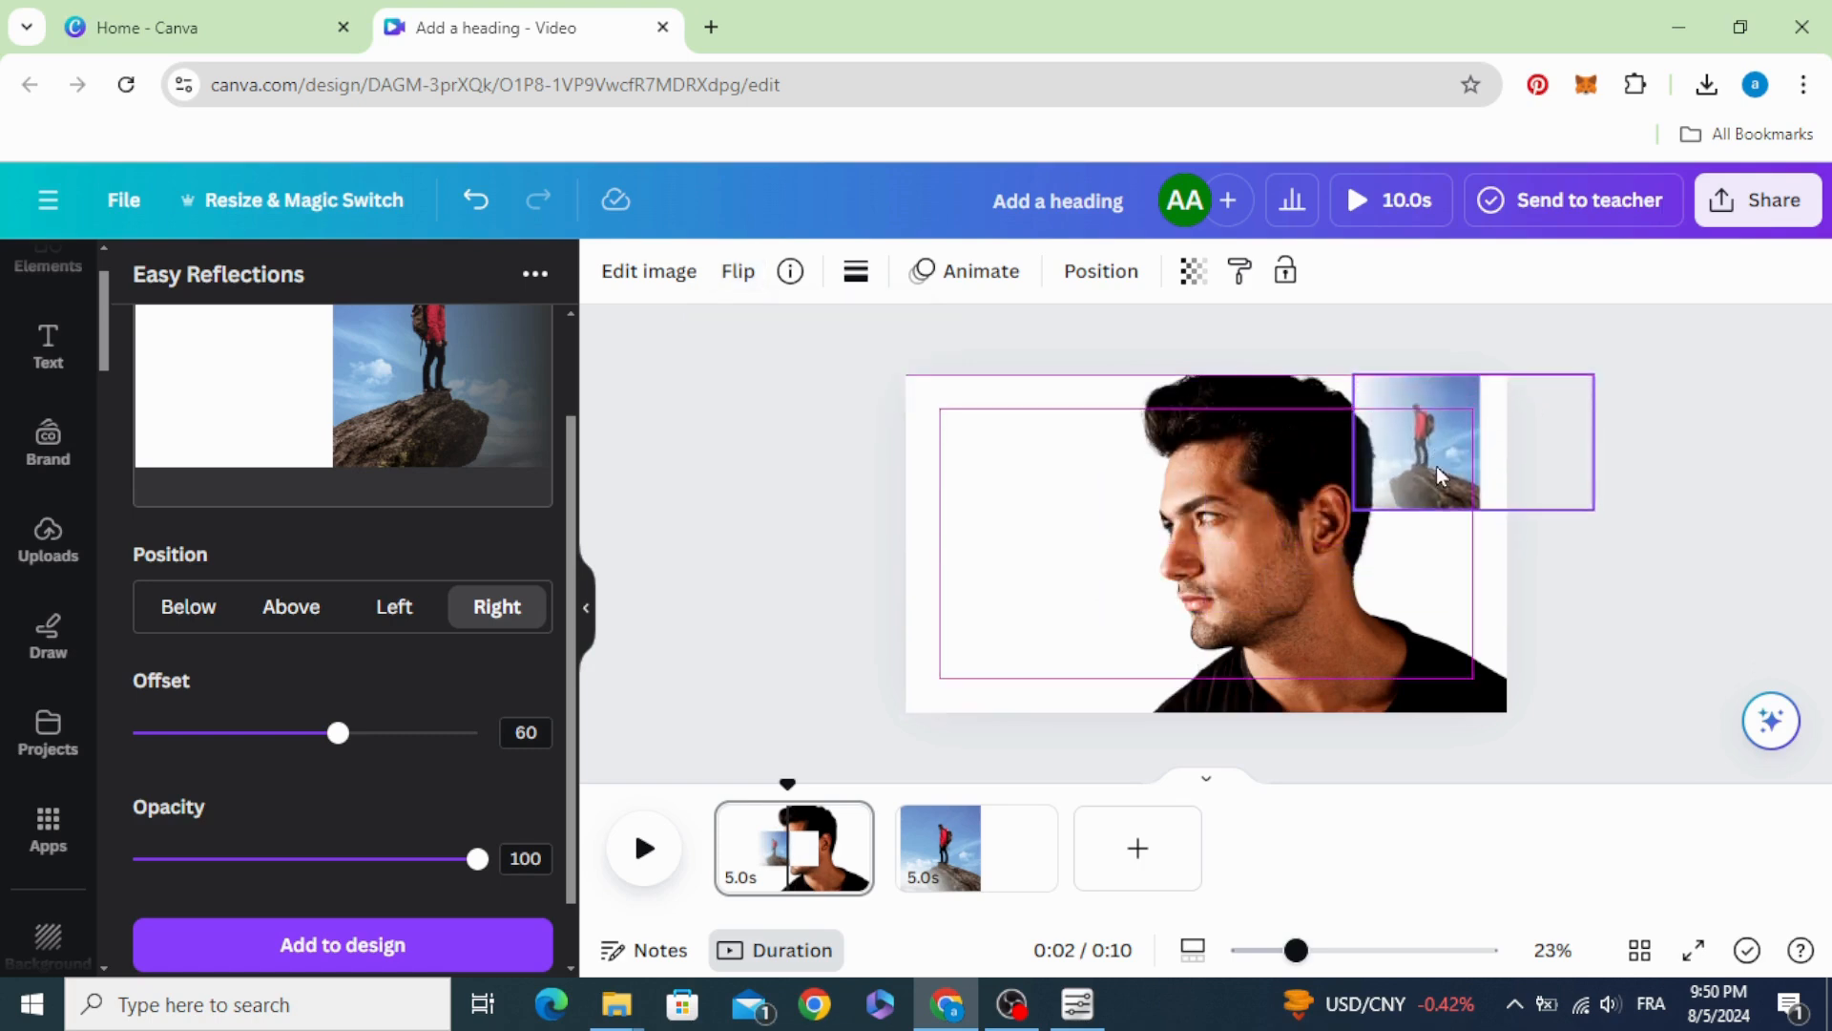
left_click_drag(1437, 474, 999, 706)
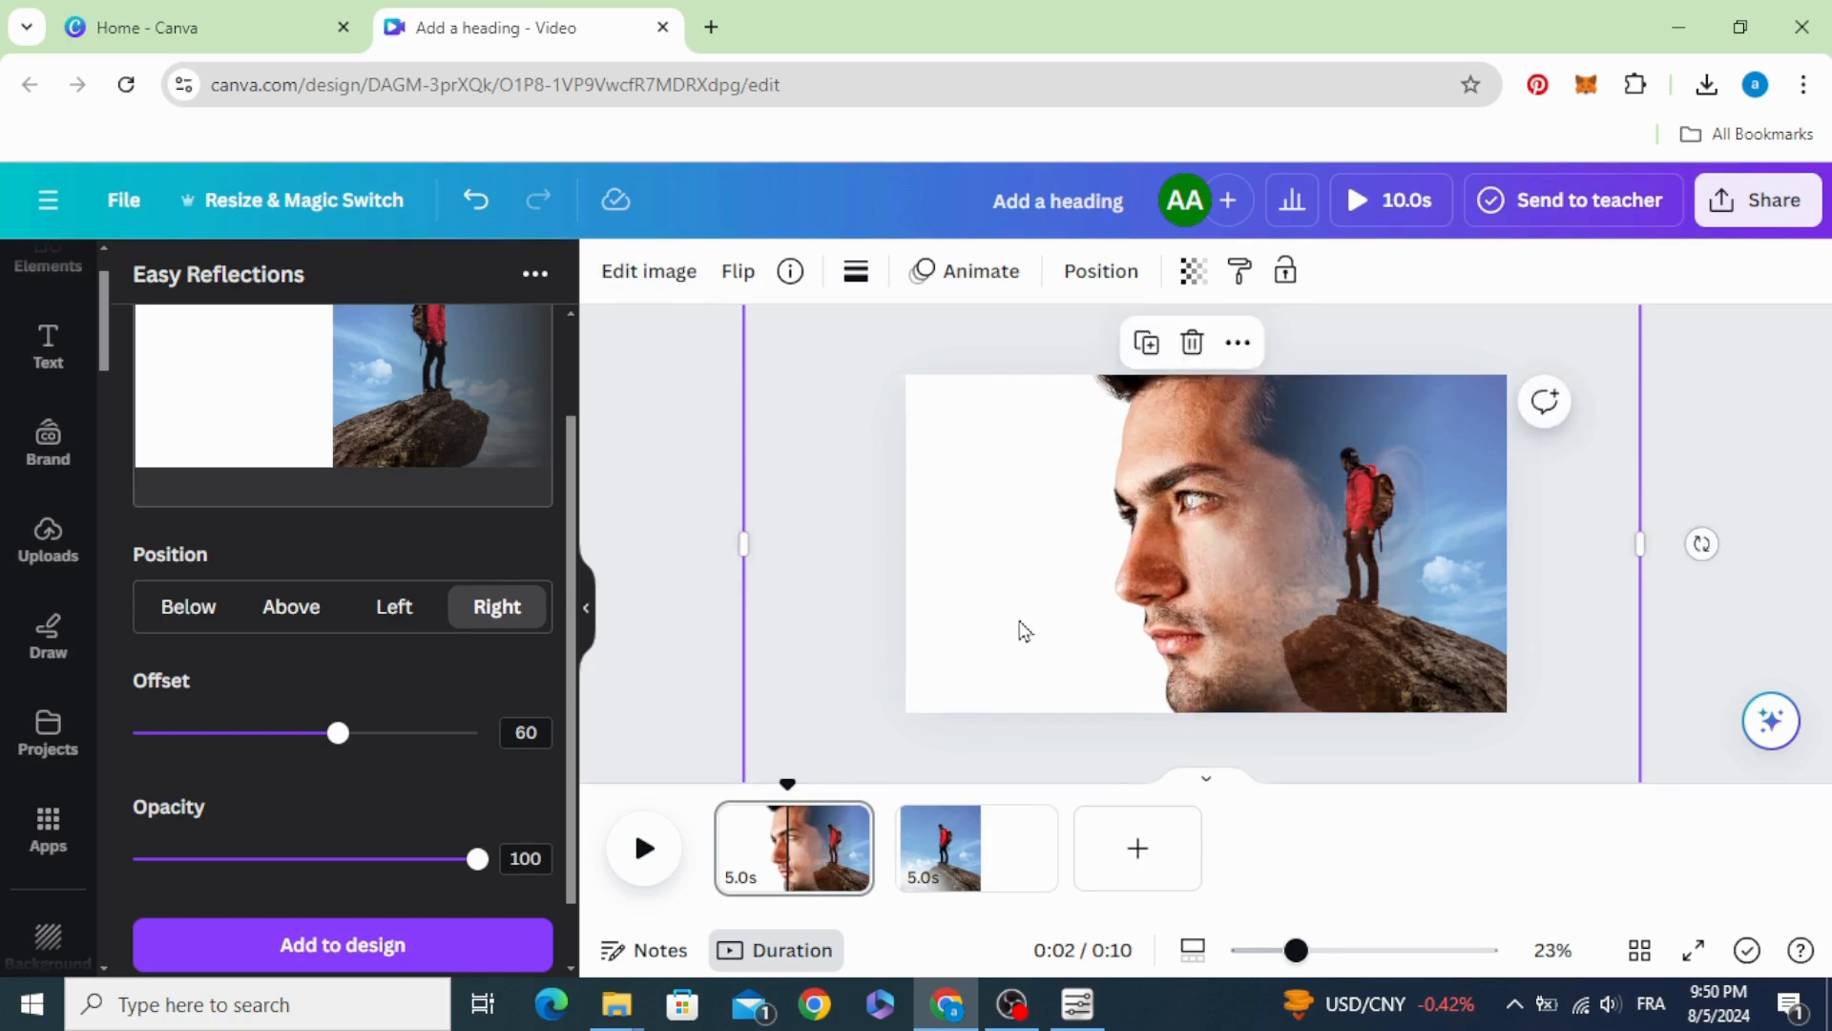
left_click_drag(742, 544, 941, 544)
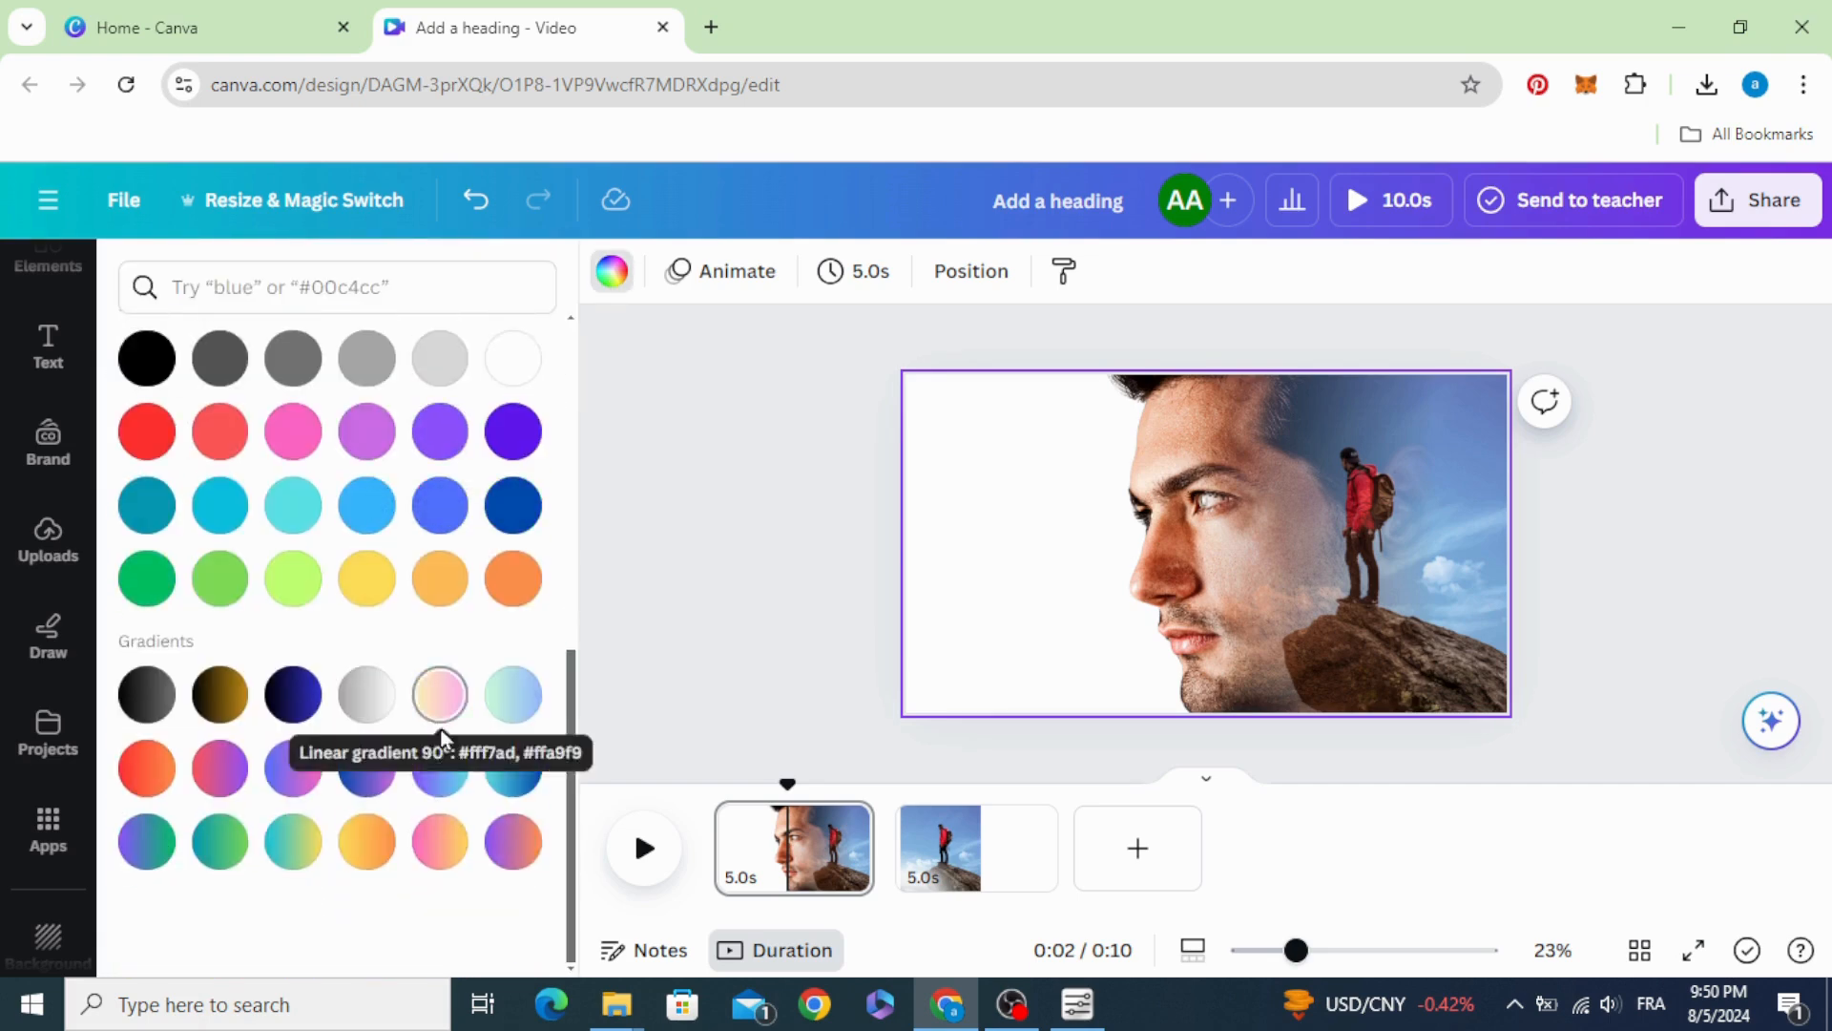
Step: Make the background a custom light-to-dark blue gradient in the circular style
left_click(511, 768)
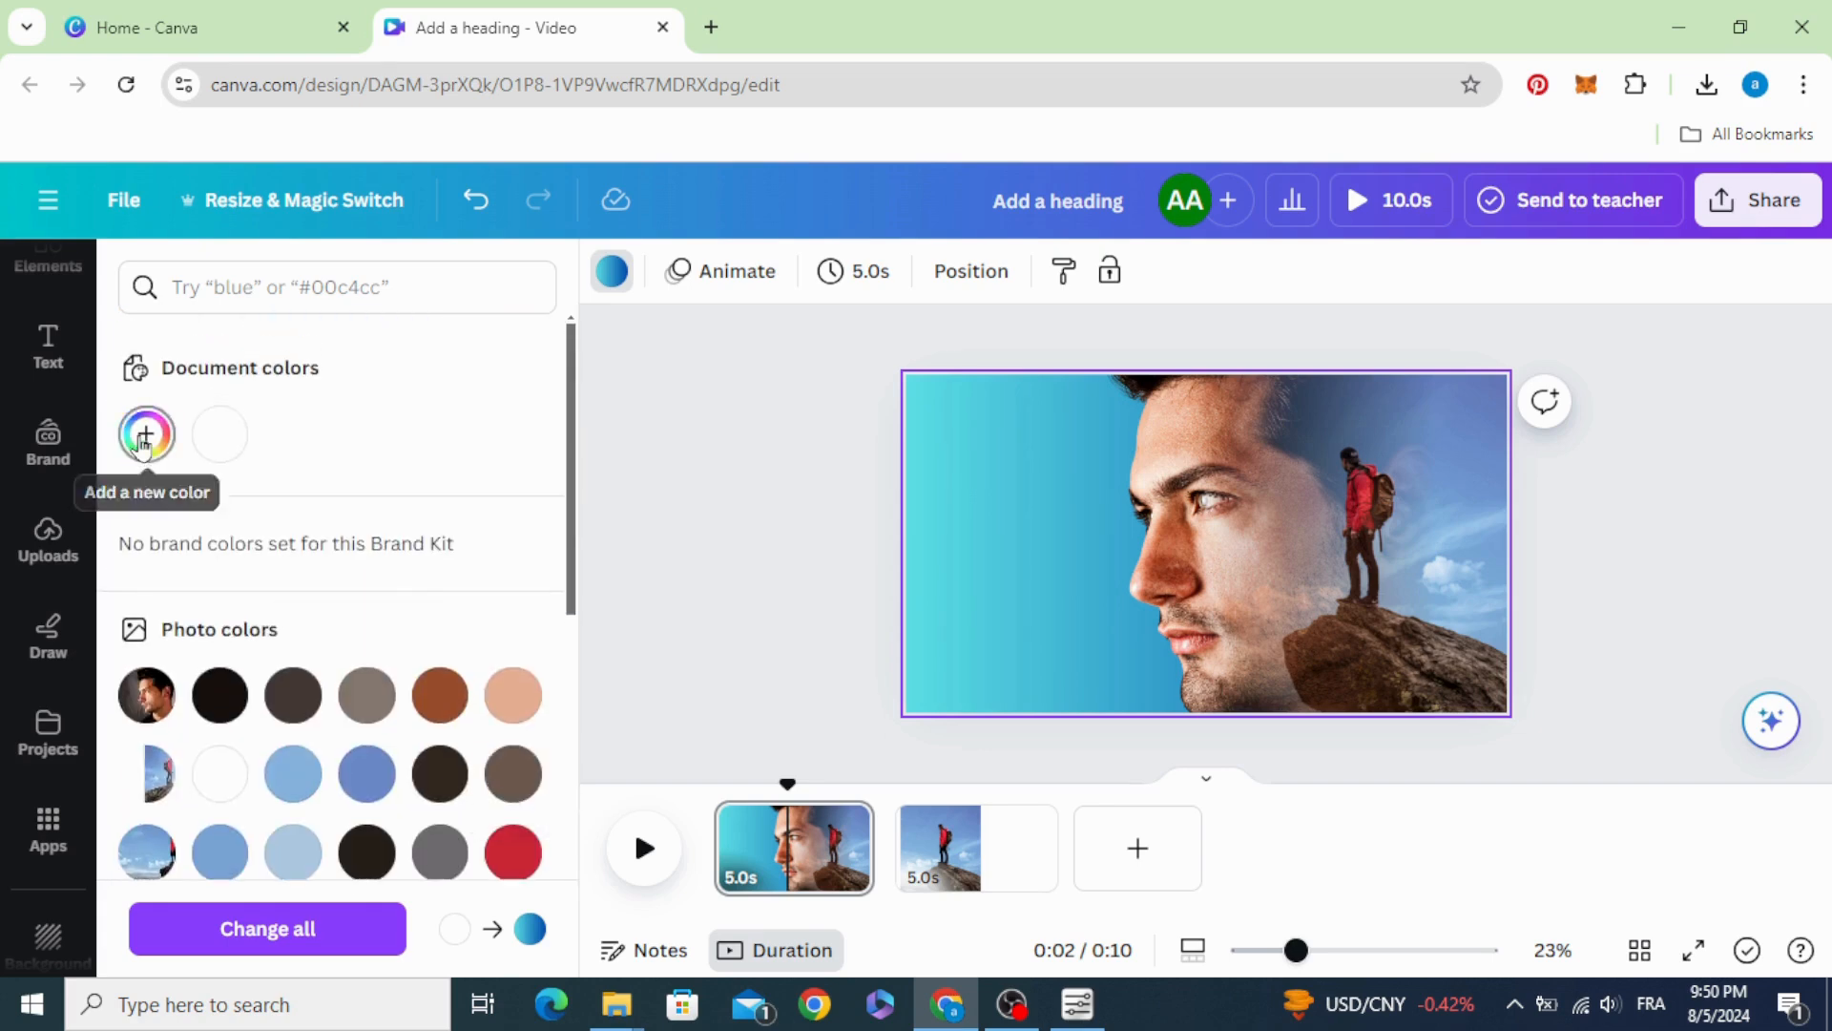
left_click(147, 435)
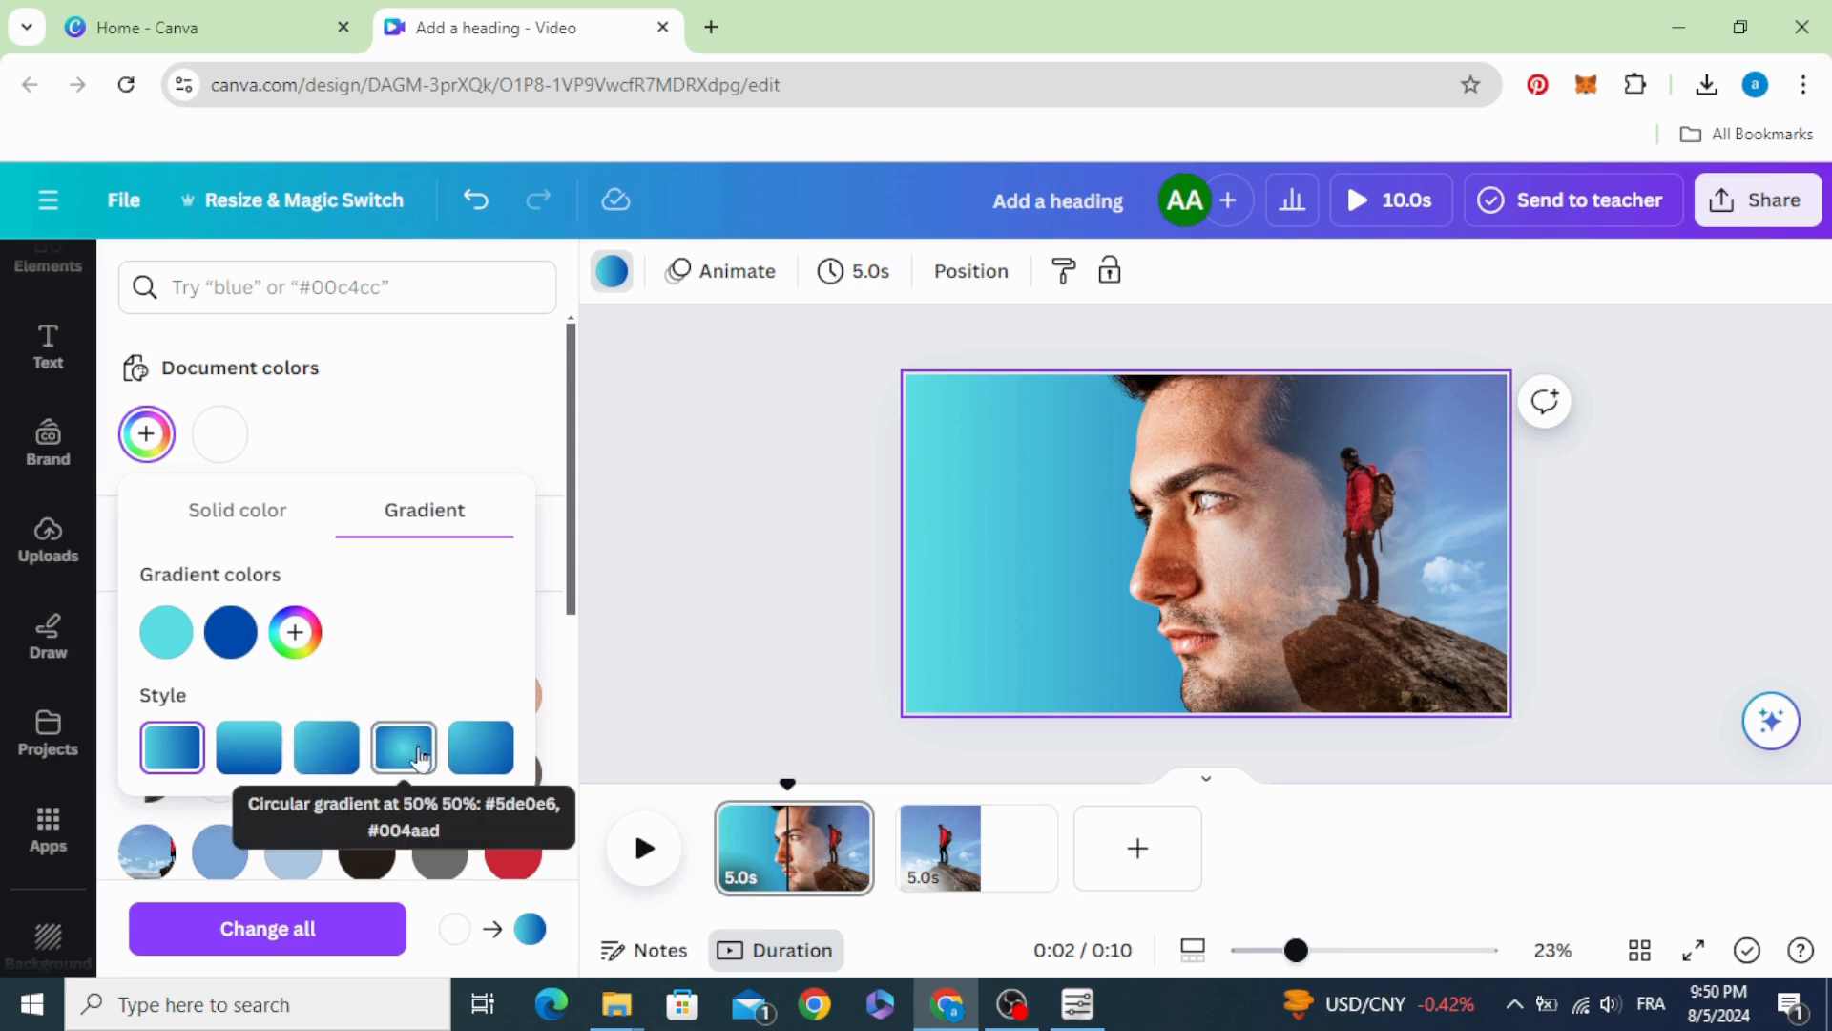
left_click(402, 746)
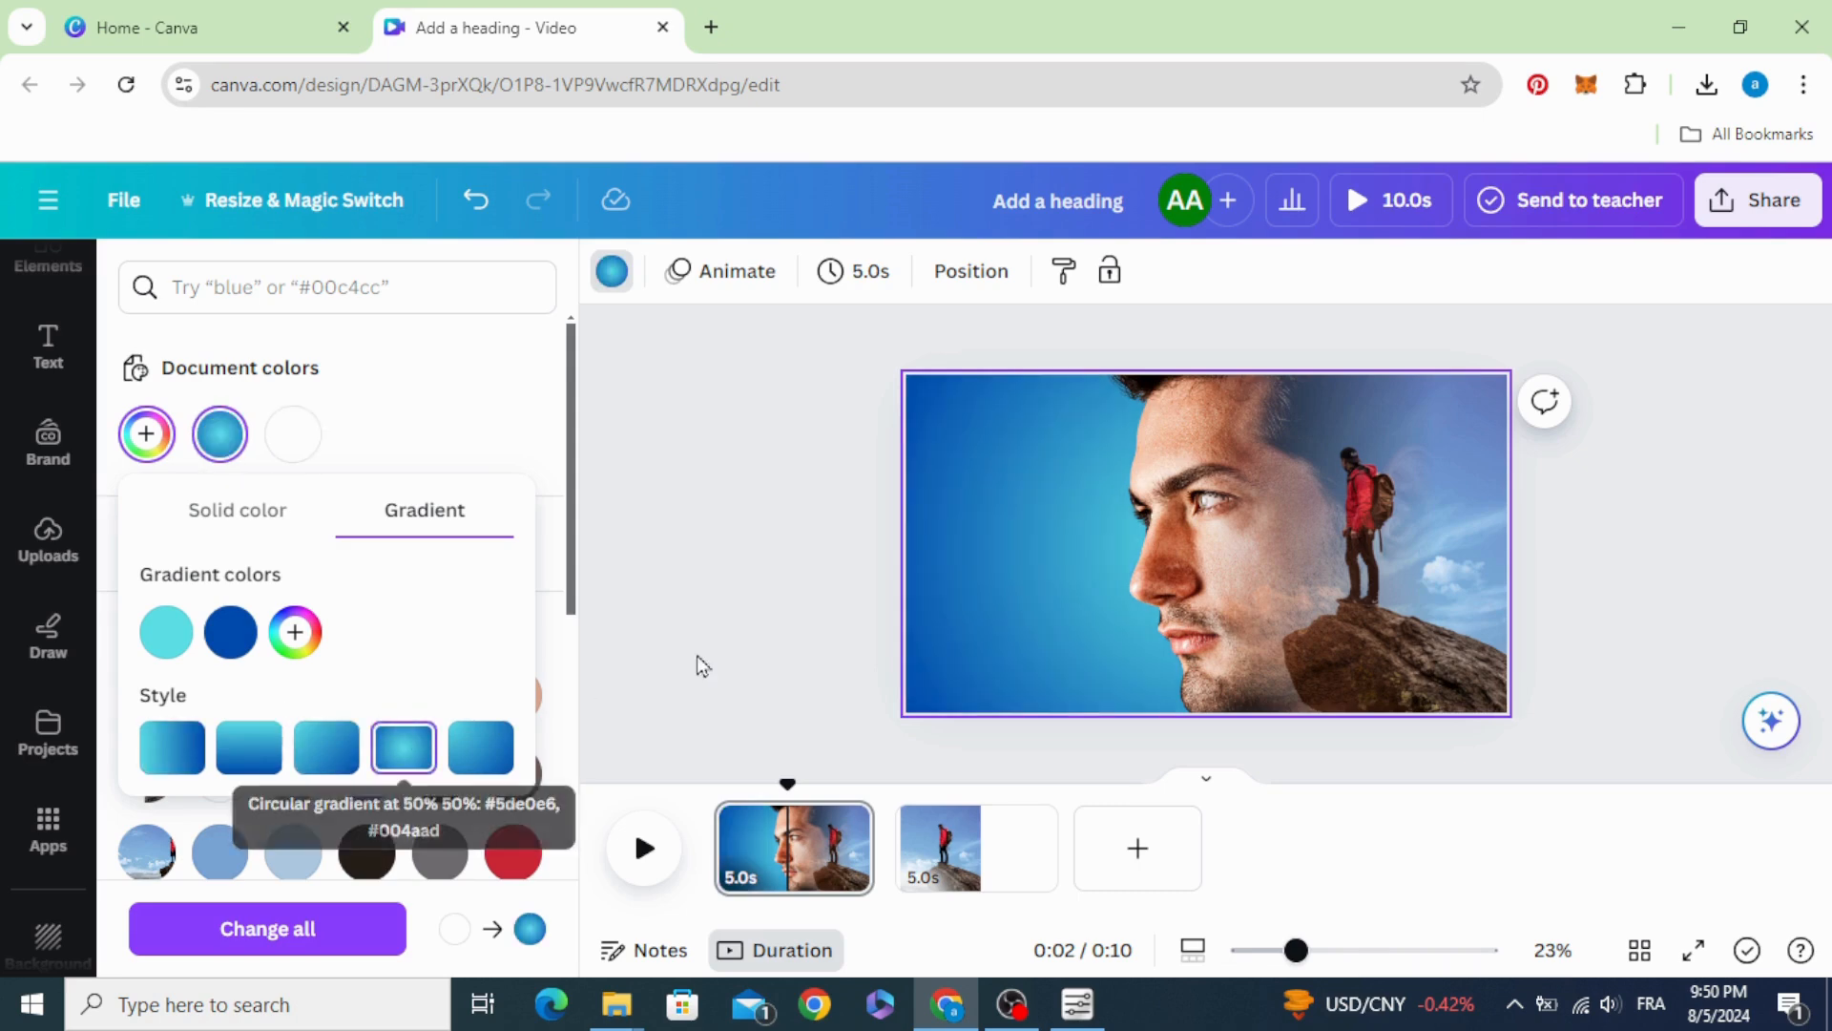
left_click(46, 347)
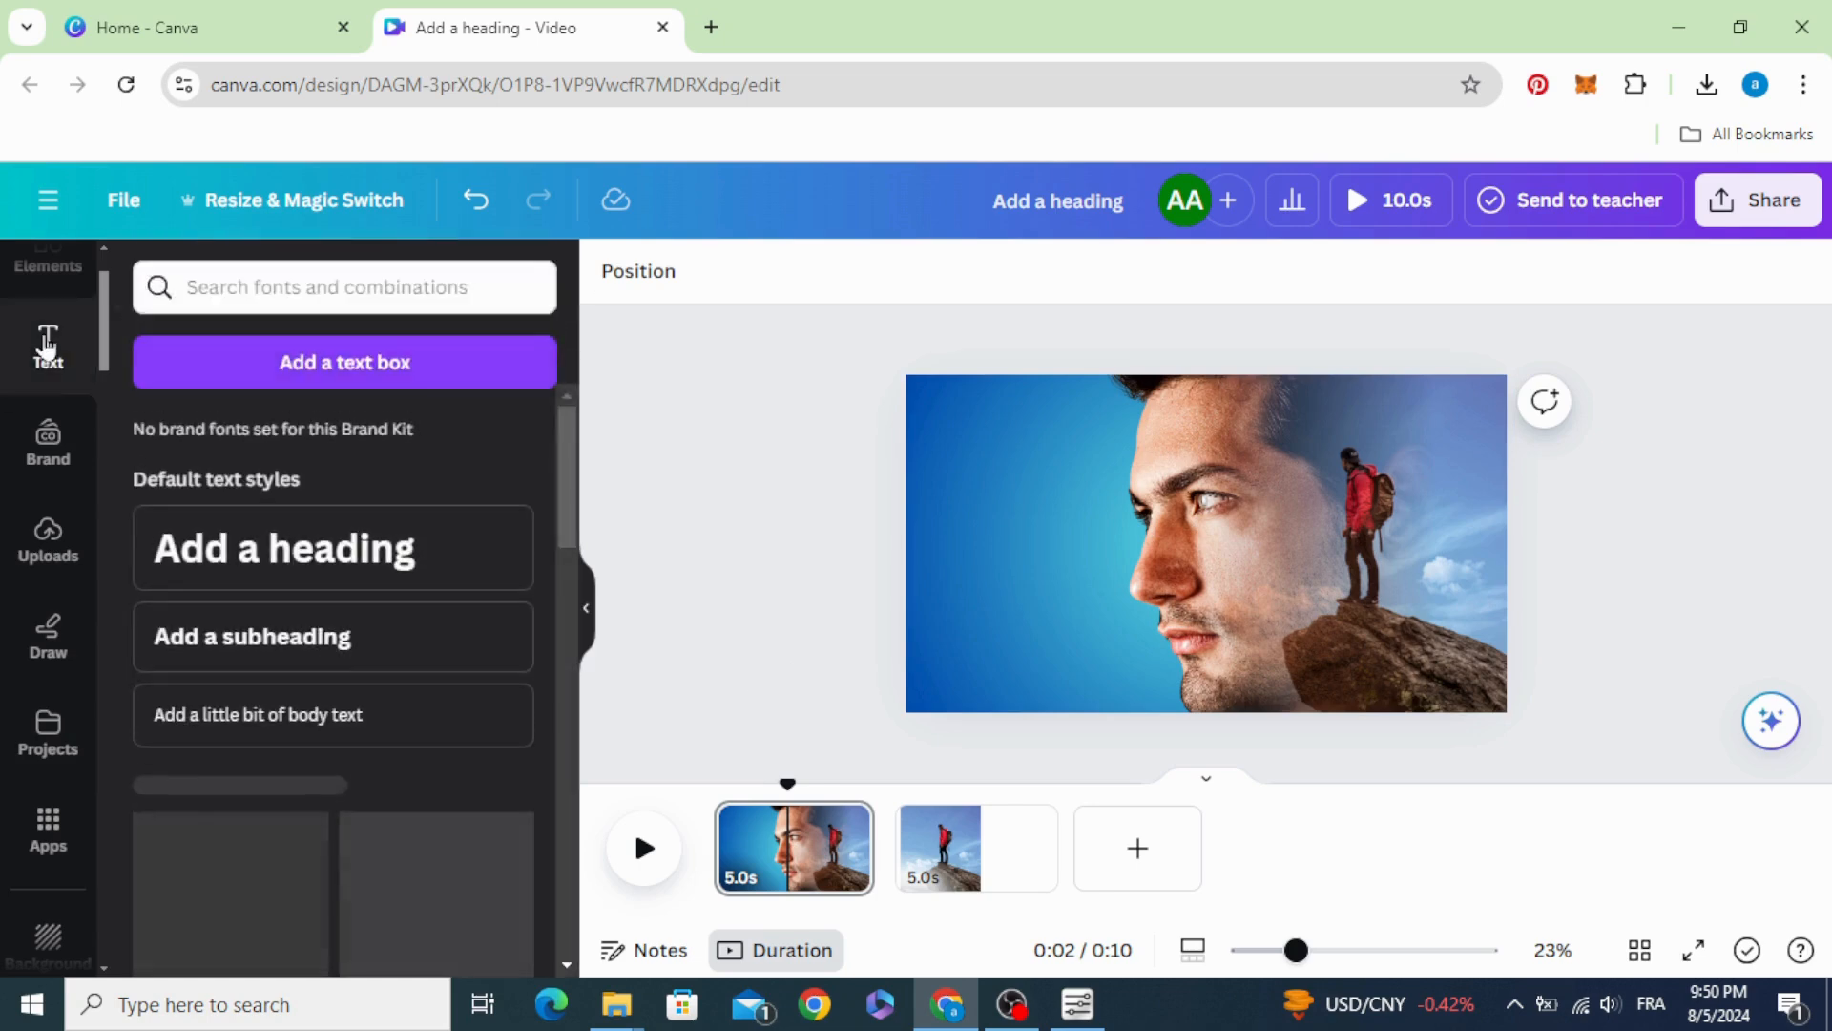
Step: Add a white DREAM heading and set it in Zuume Rough Bold
left_click(332, 548)
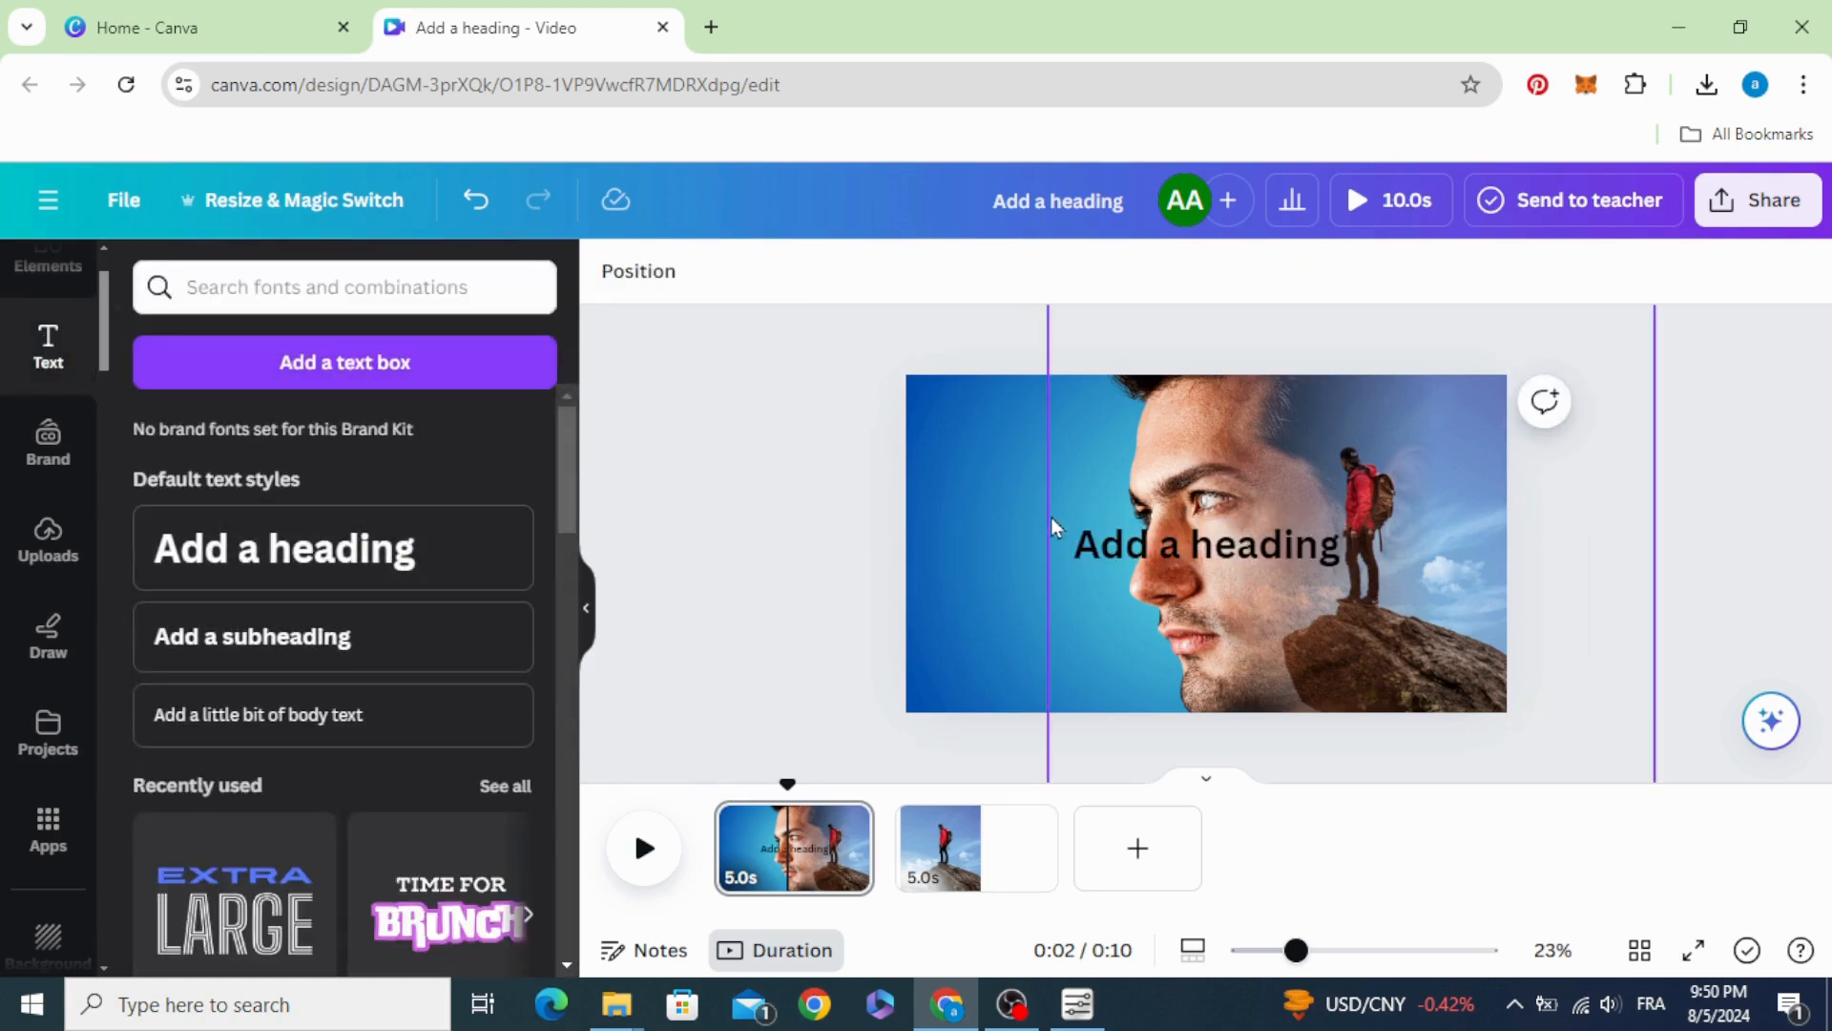
left_click(1205, 544)
type("DREAM")
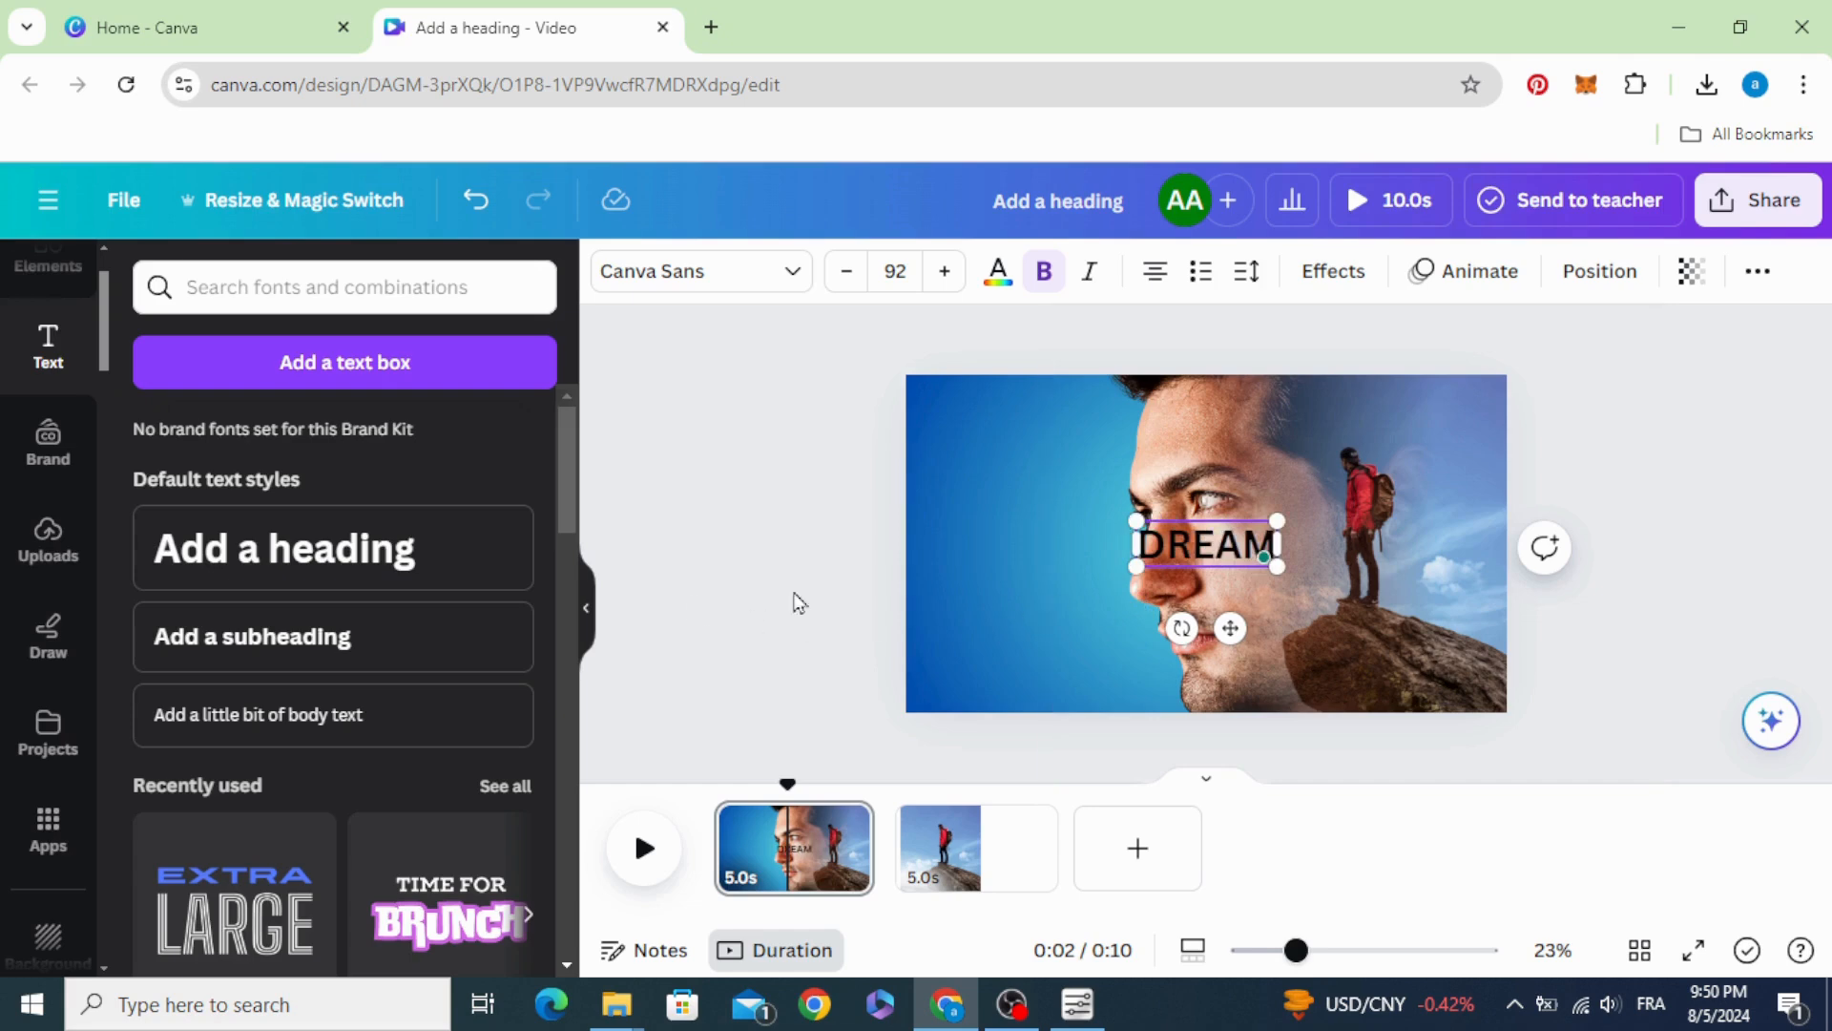
left_click(996, 271)
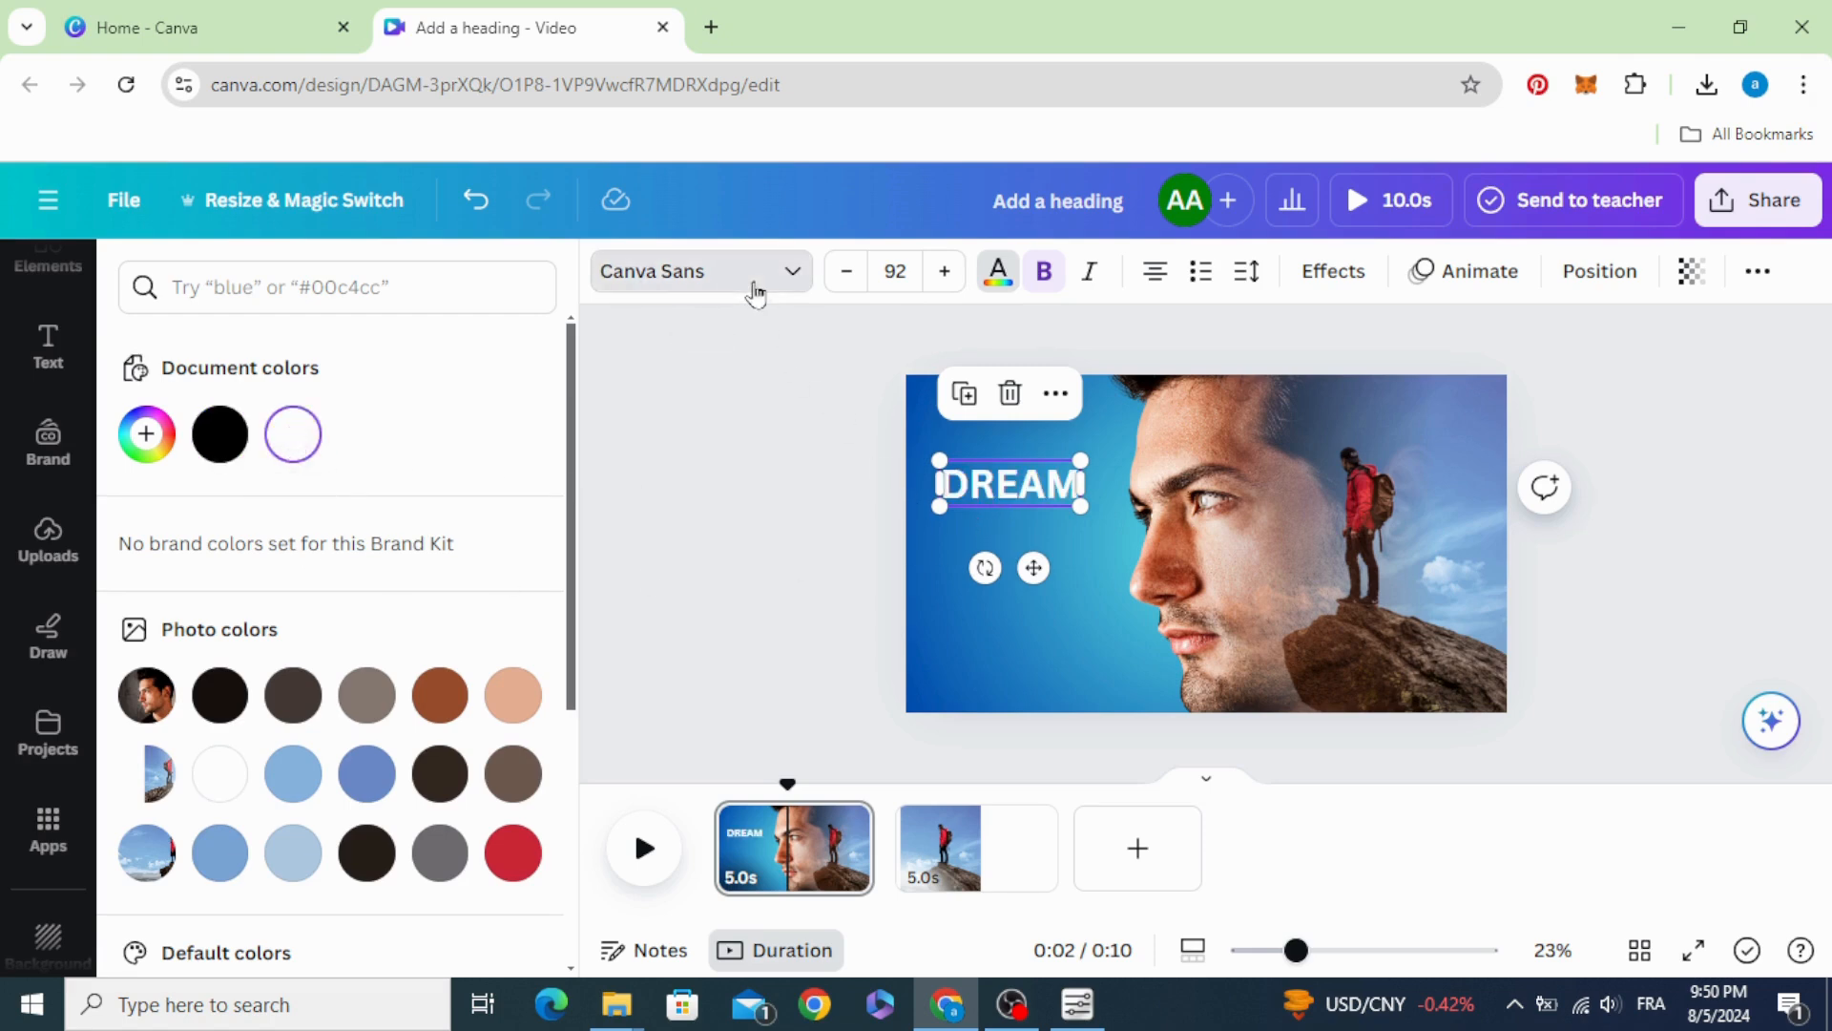
left_click(699, 271)
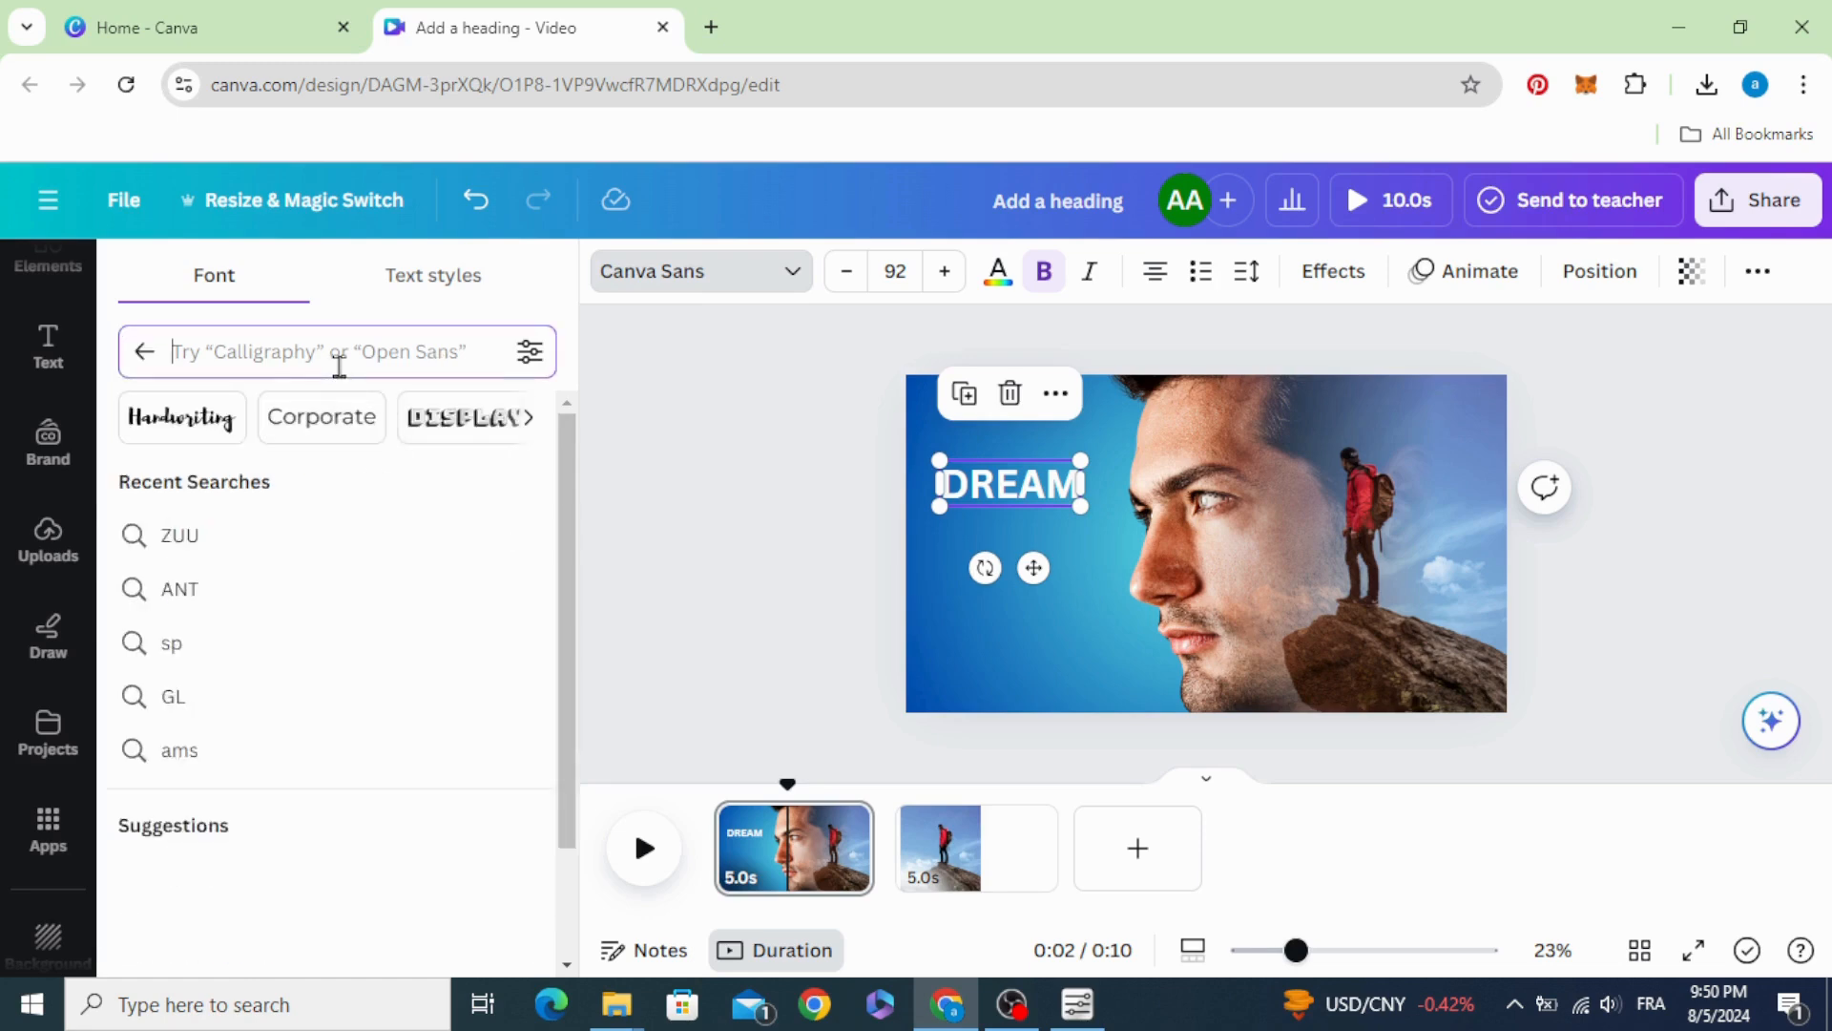
type("ZUU")
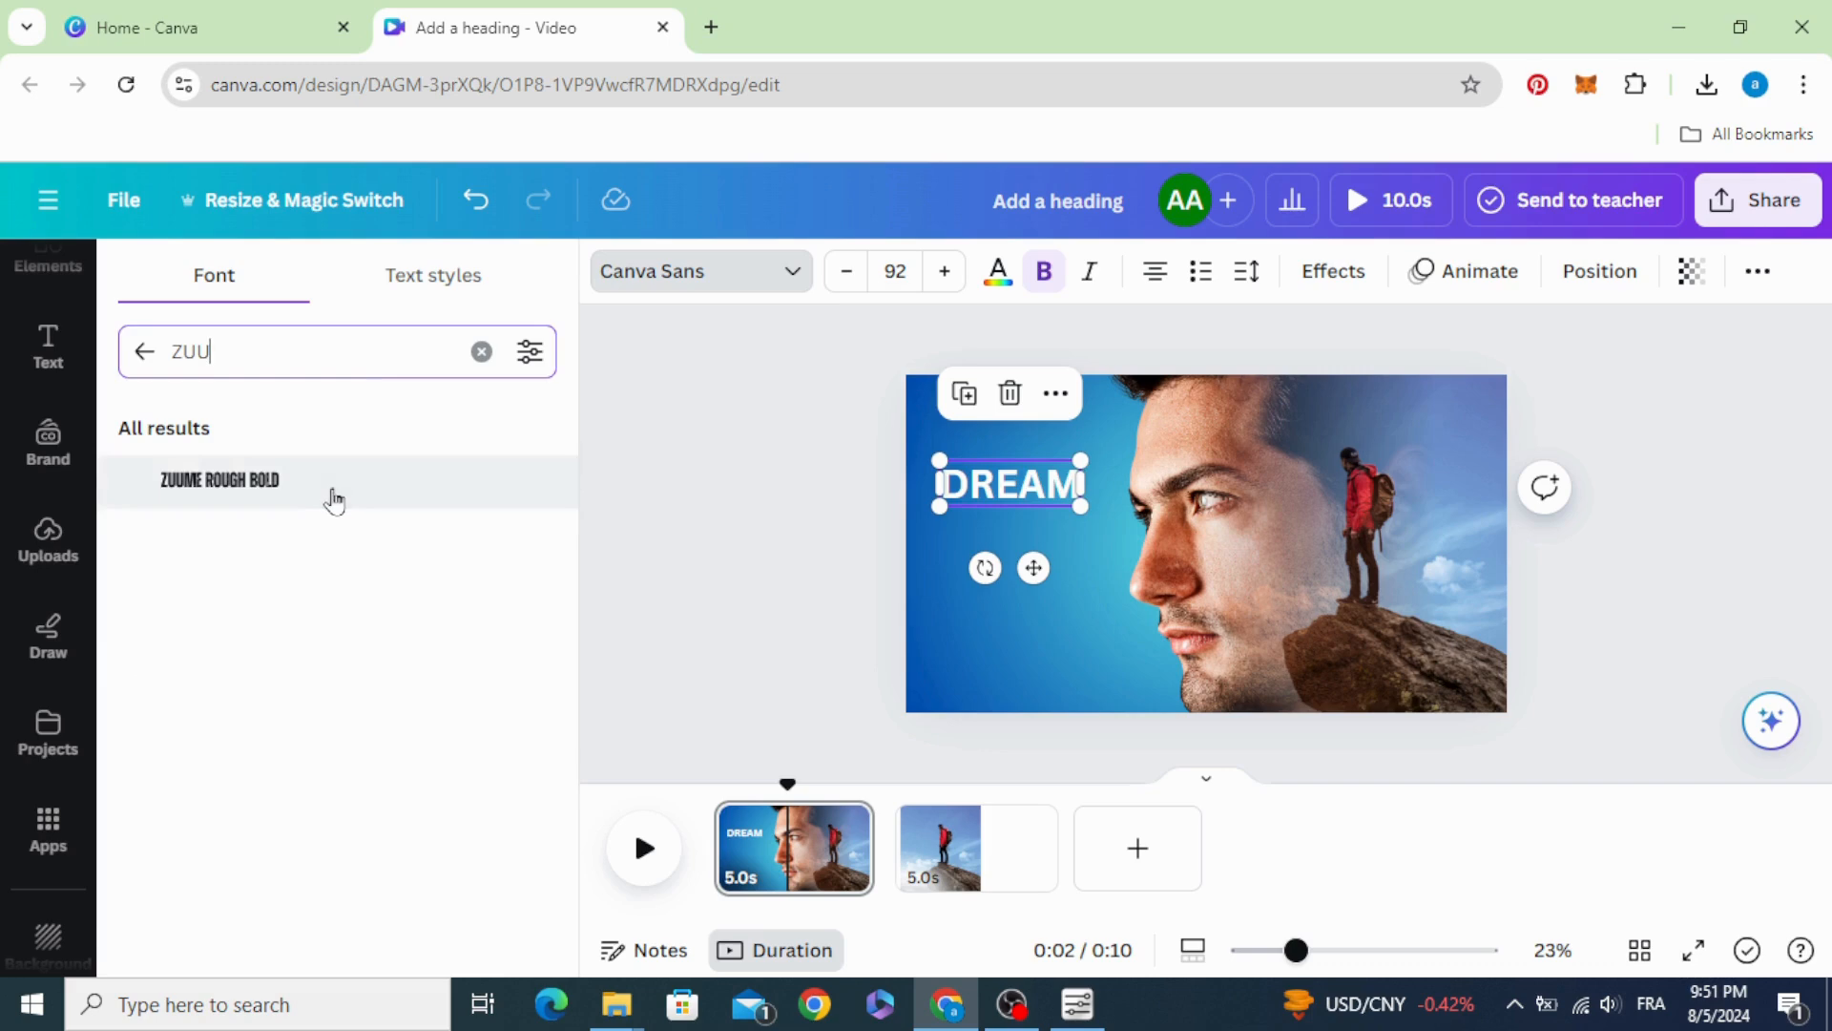
left_click(219, 481)
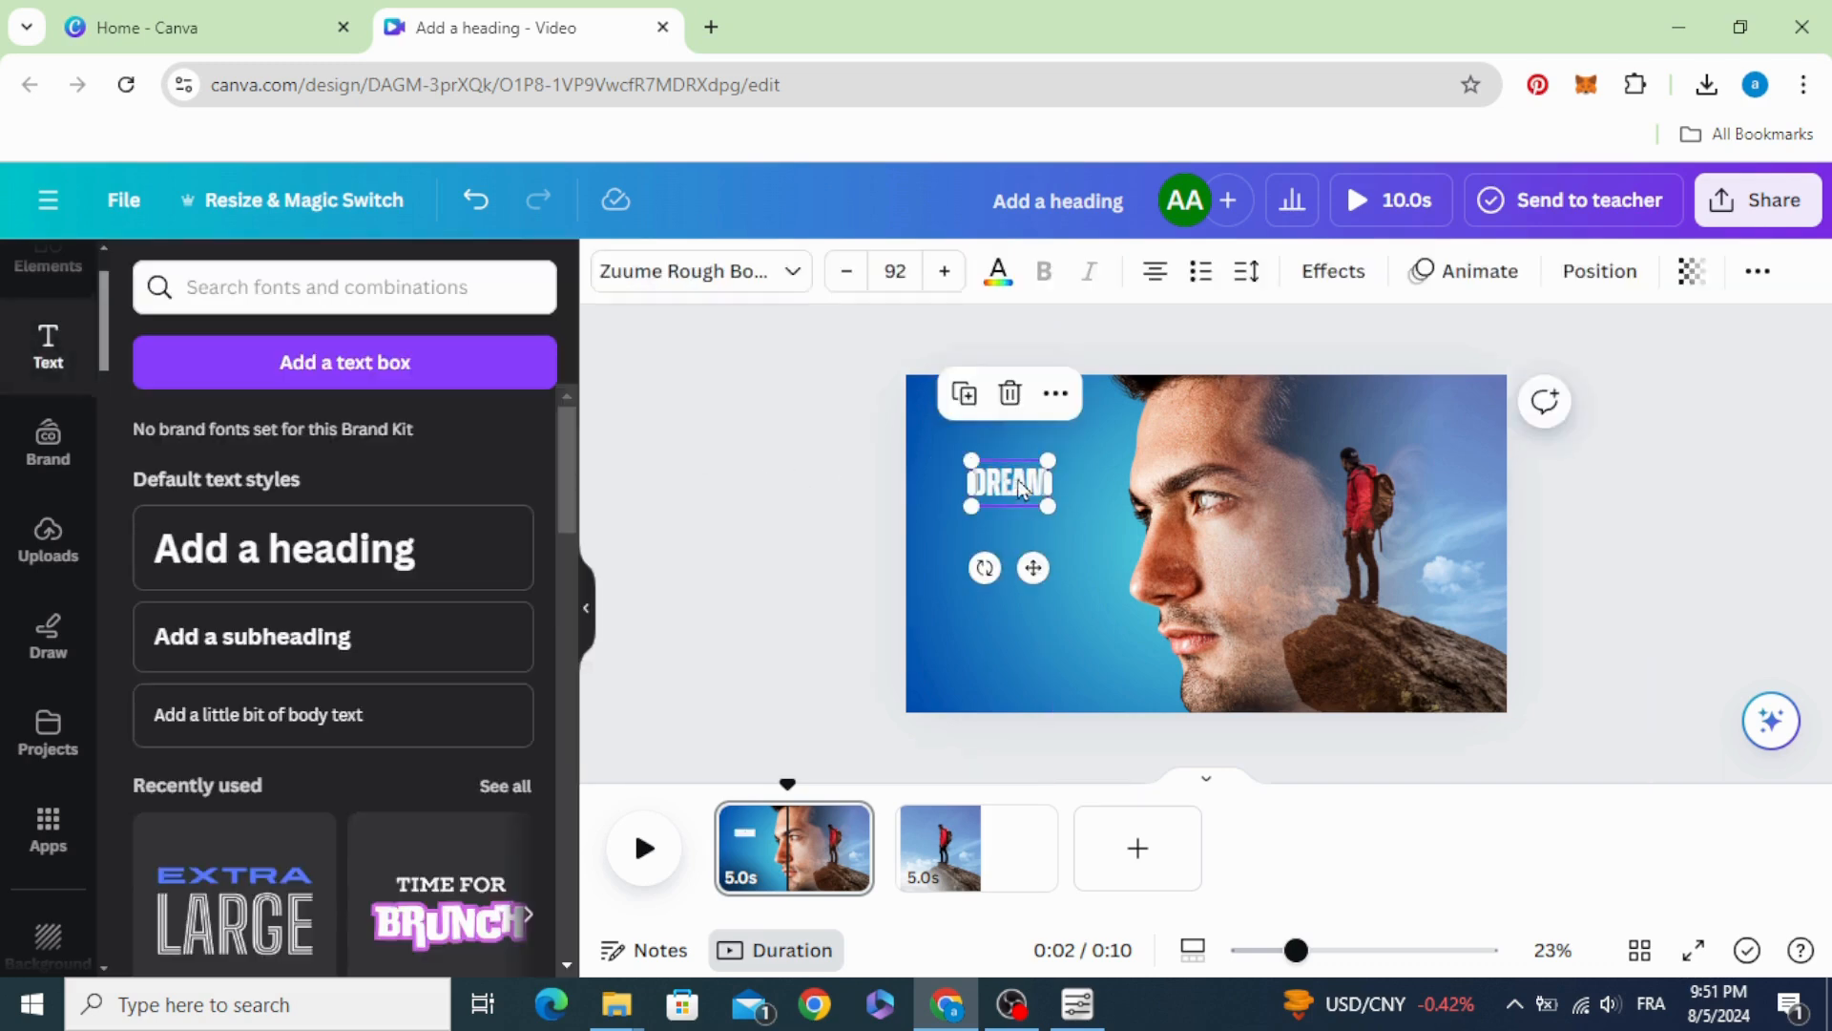
mouse_move(698, 269)
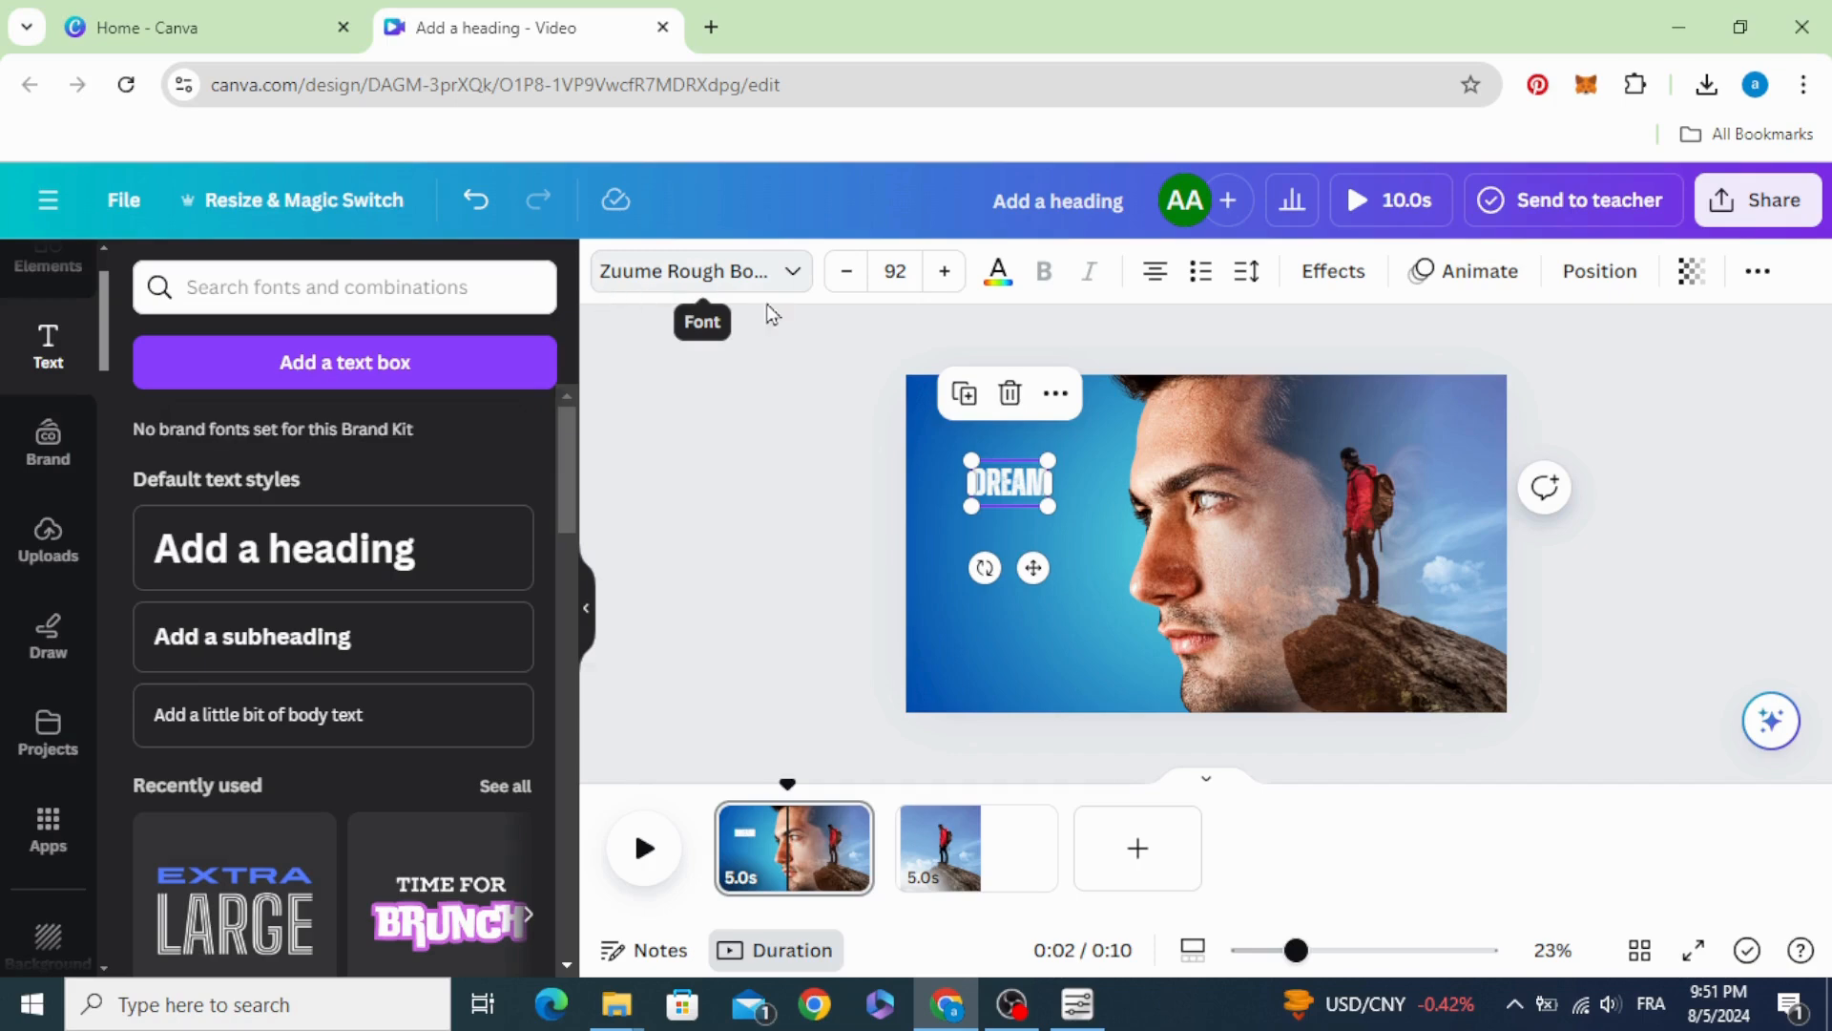
Step: Enlarge DREAM across the page's left side and duplicate it into a stacked second copy
left_click_drag(1008, 483, 957, 430)
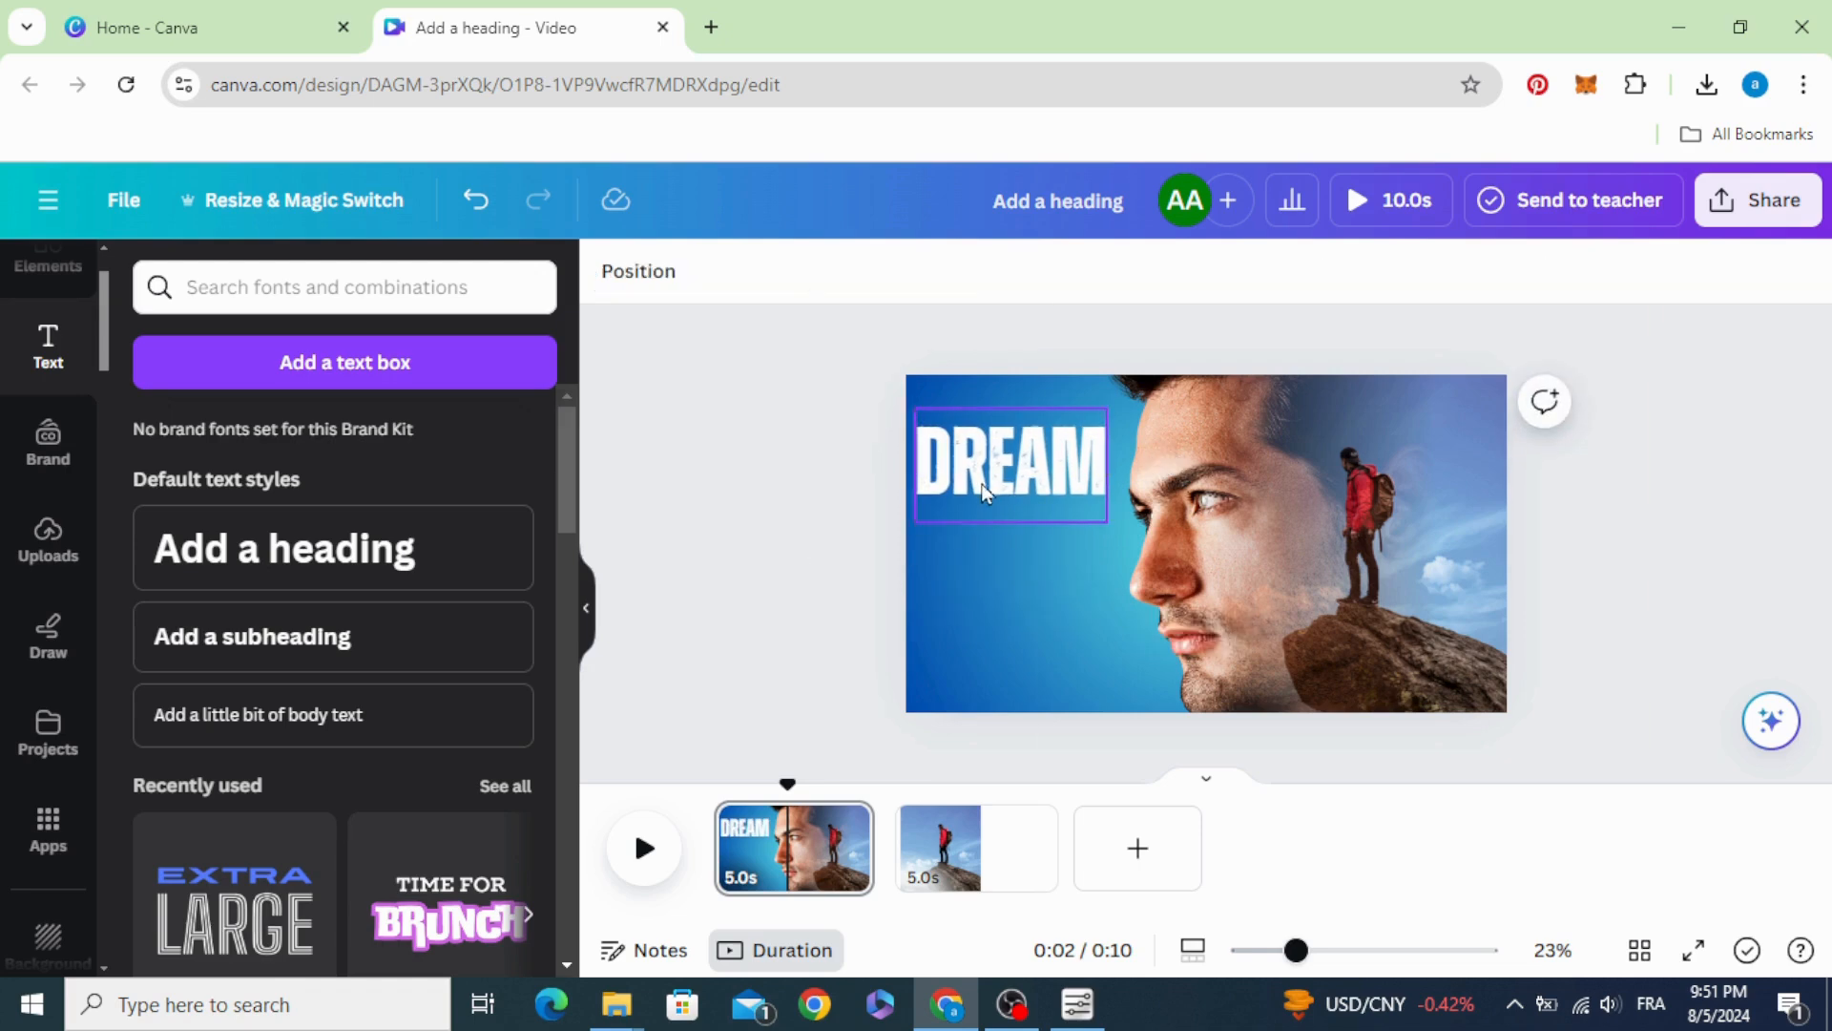
left_click(1007, 466)
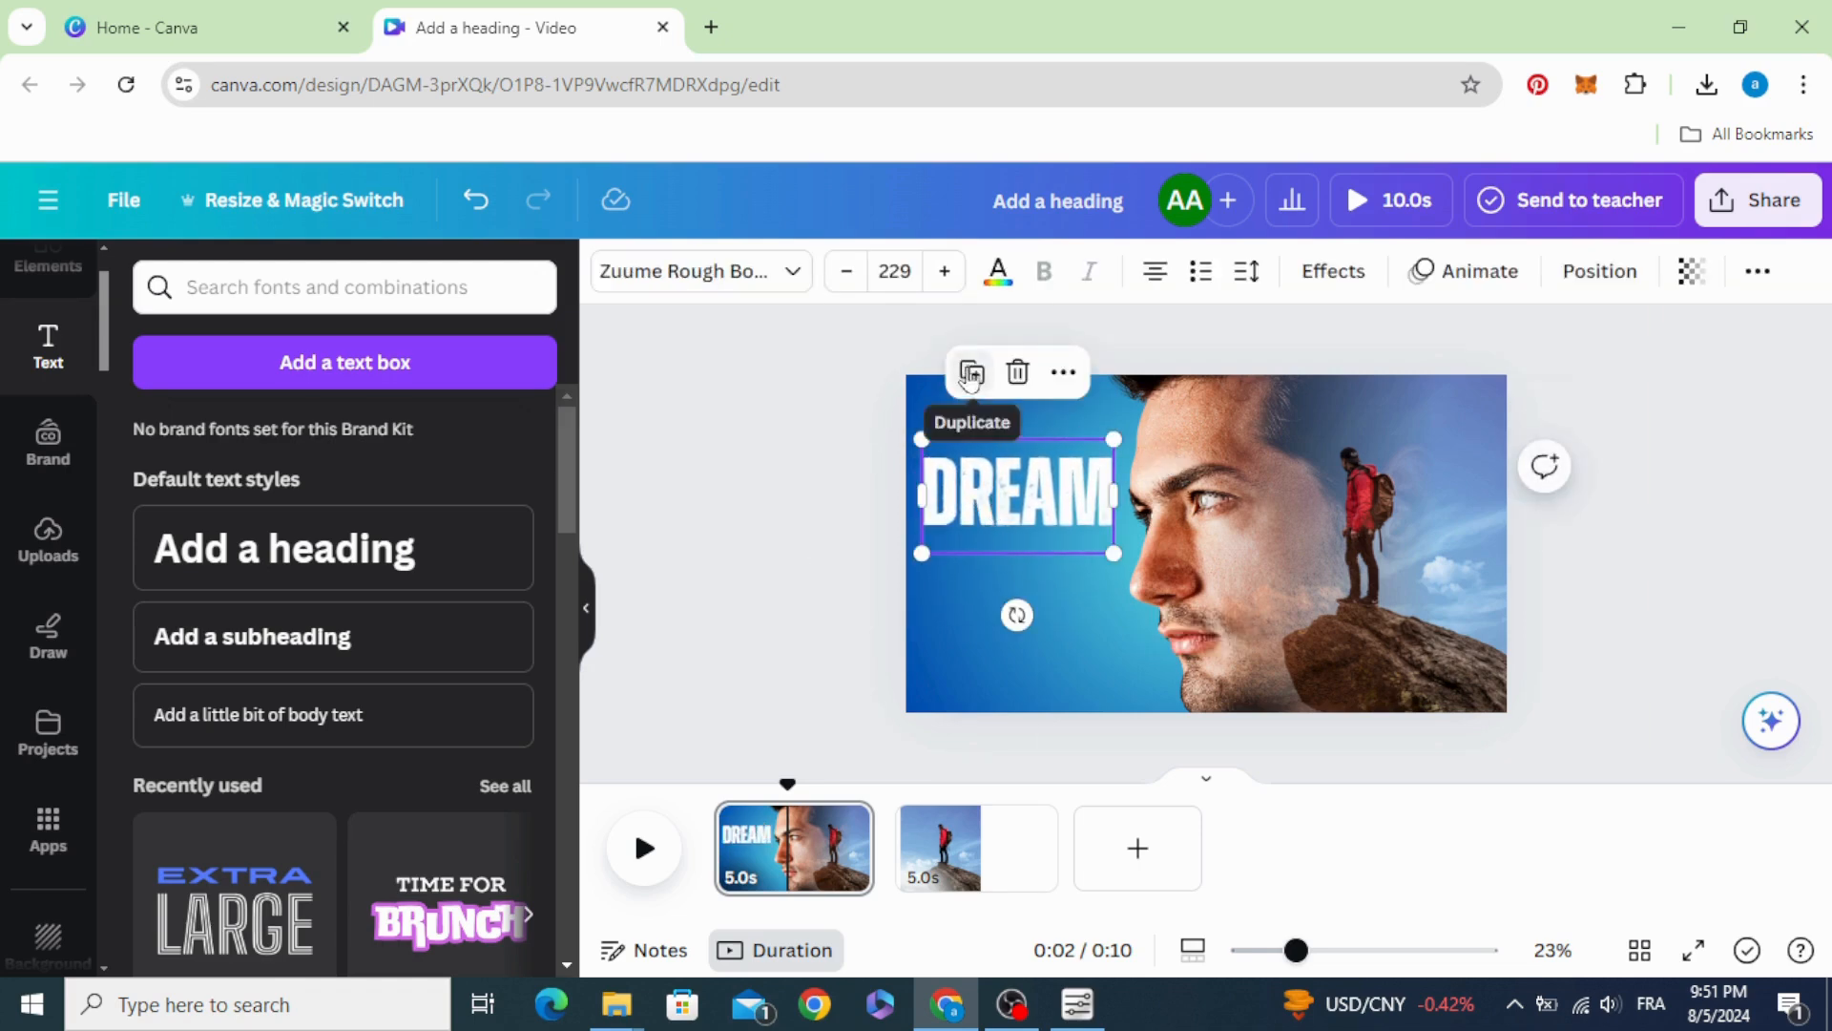
left_click(969, 372)
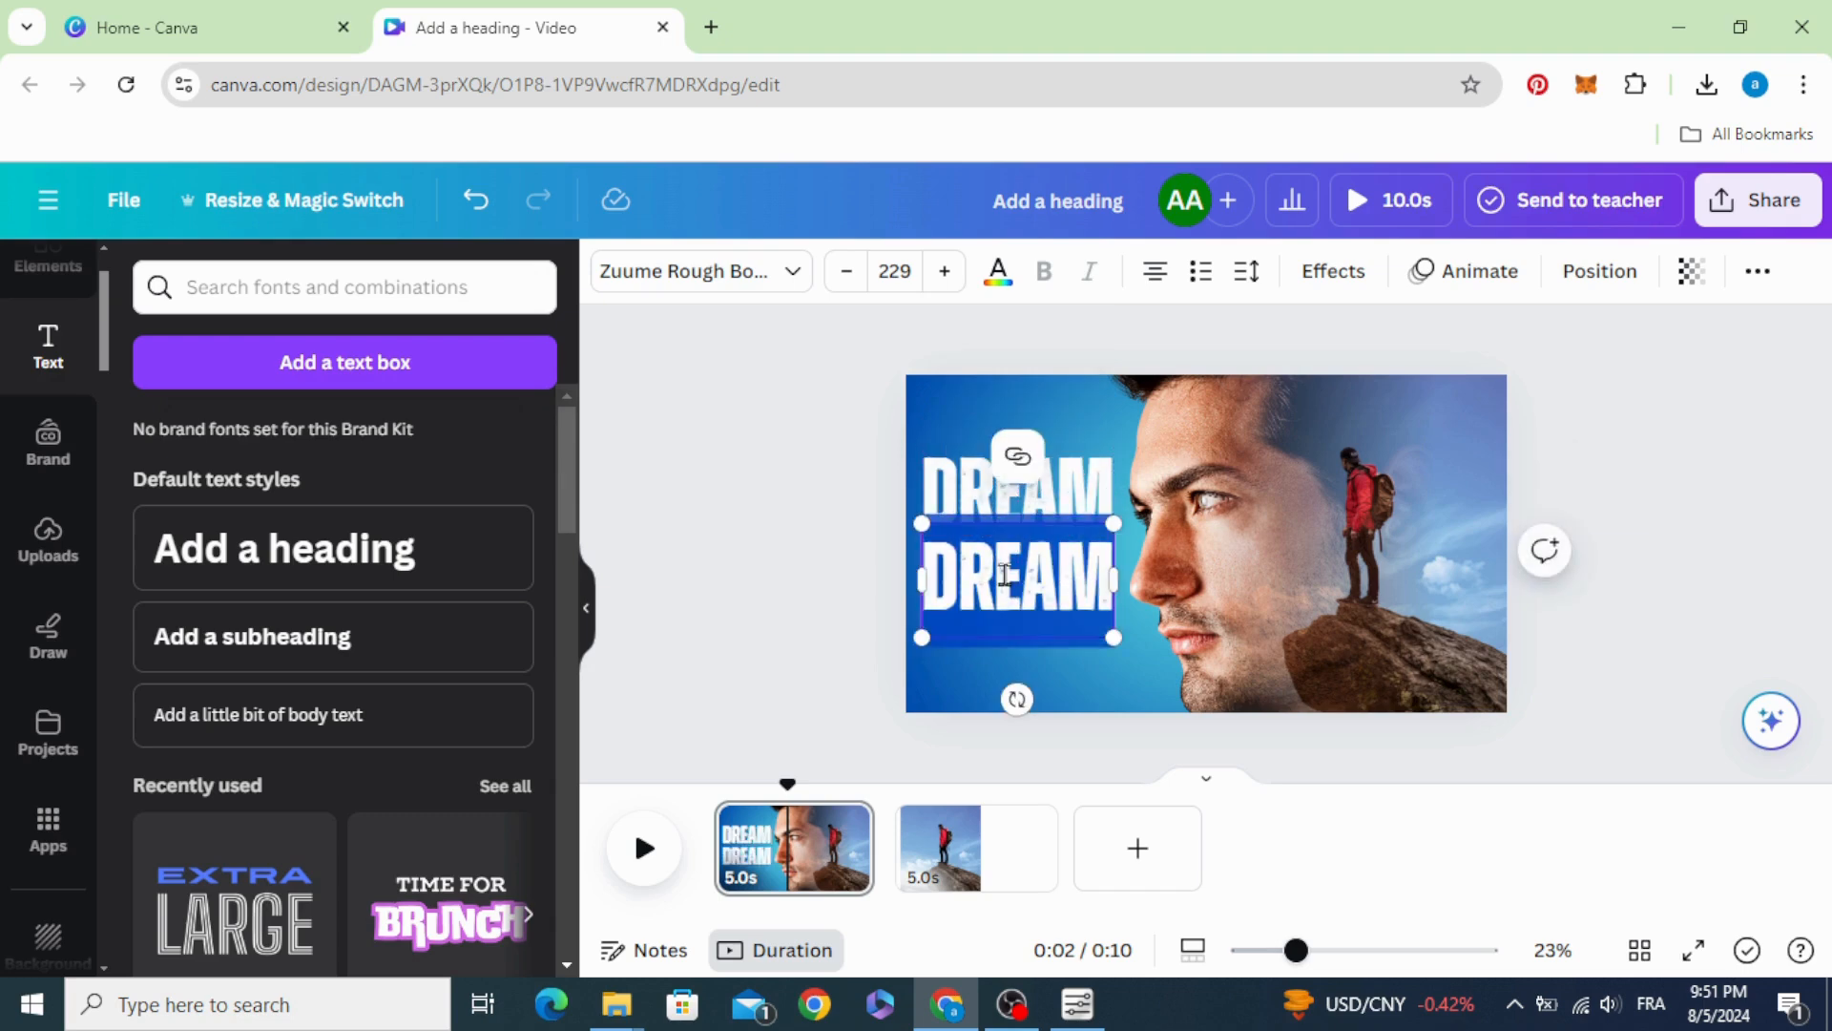